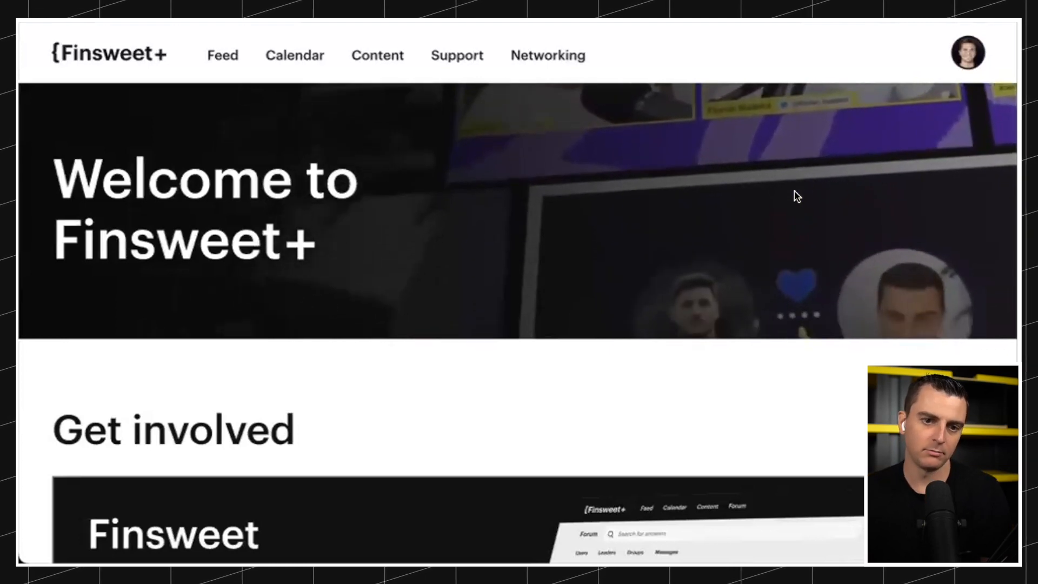
# - Scroll the welcome page down to the Finsweet Support Forum card under Get involved
pyautogui.scroll(-3)
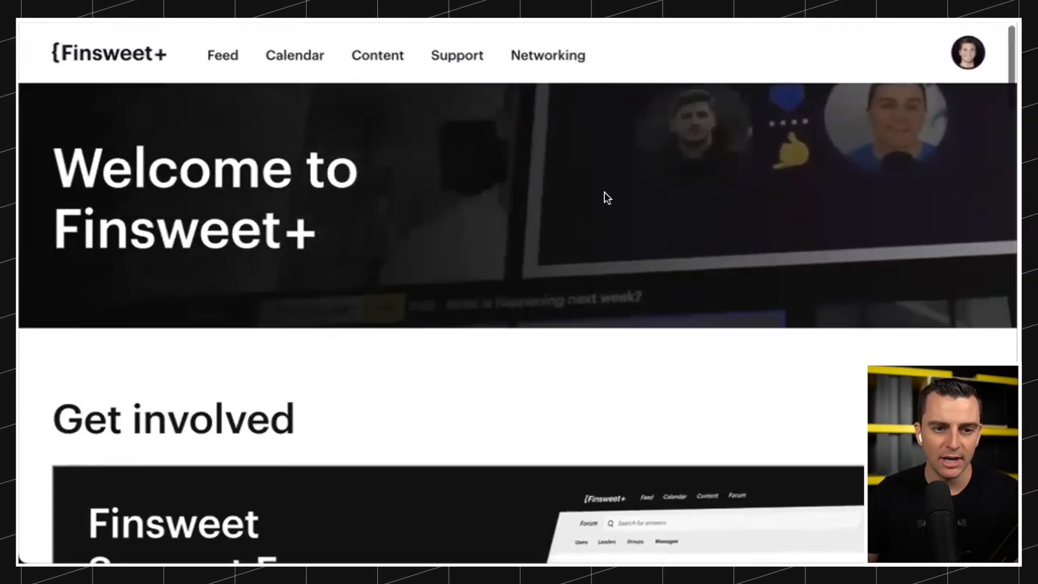
pyautogui.scroll(-3)
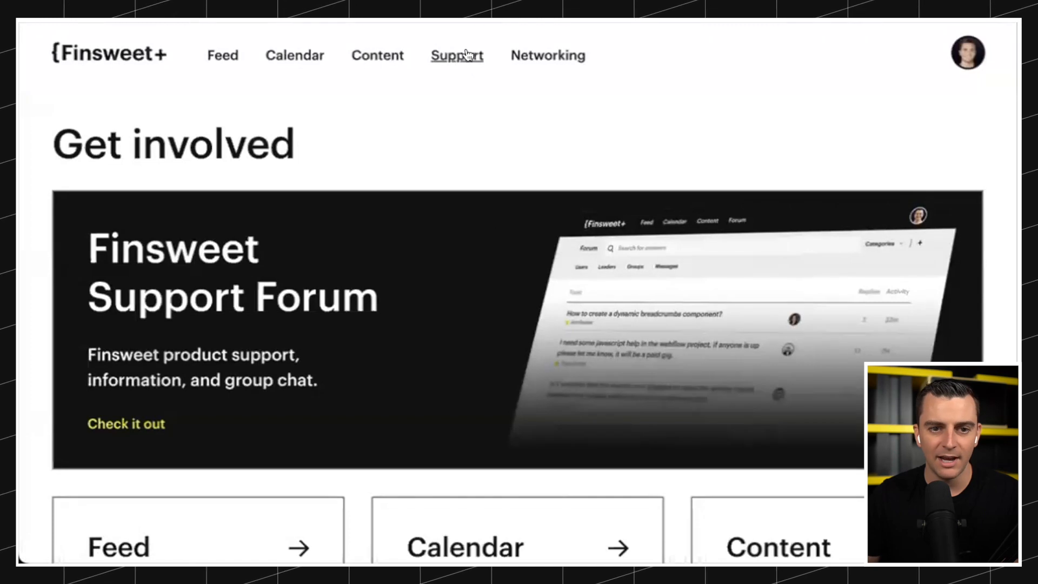
pyautogui.click(457, 55)
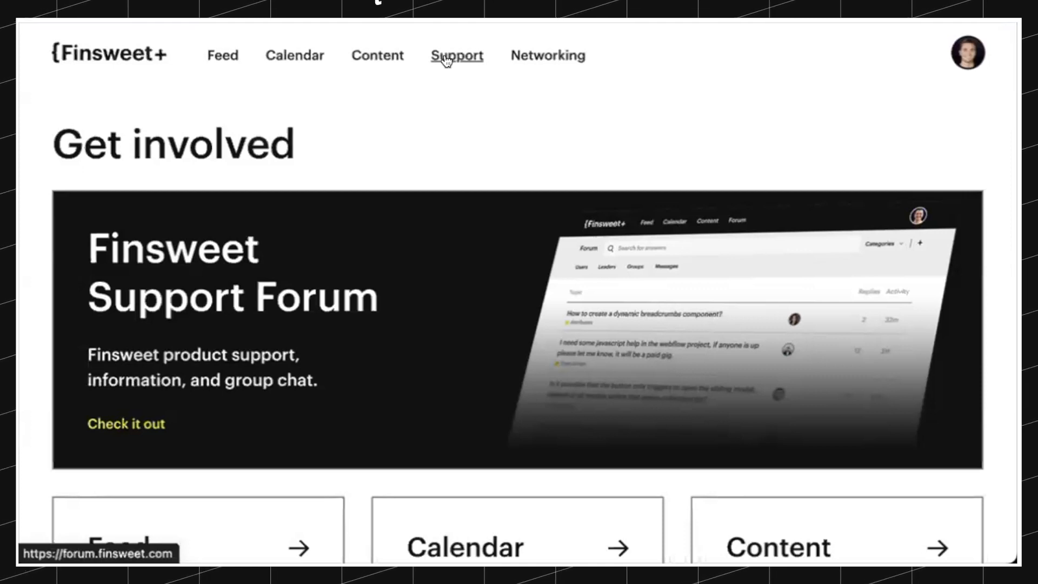
pyautogui.moveTo(546, 55)
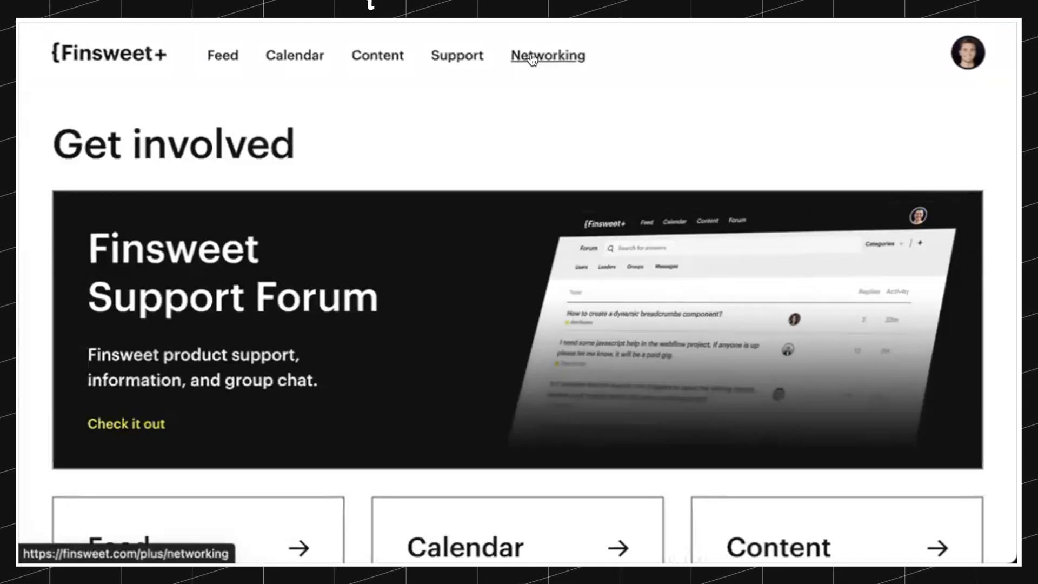
# - Open Networking and scroll through the Slack join page for Finsweet users
pyautogui.click(546, 55)
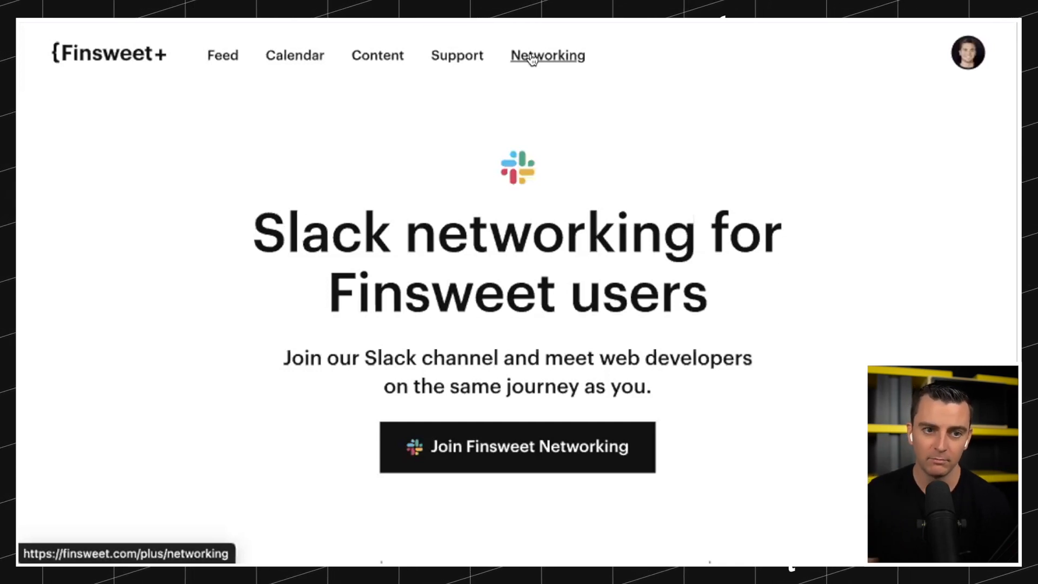
pyautogui.moveTo(202, 129)
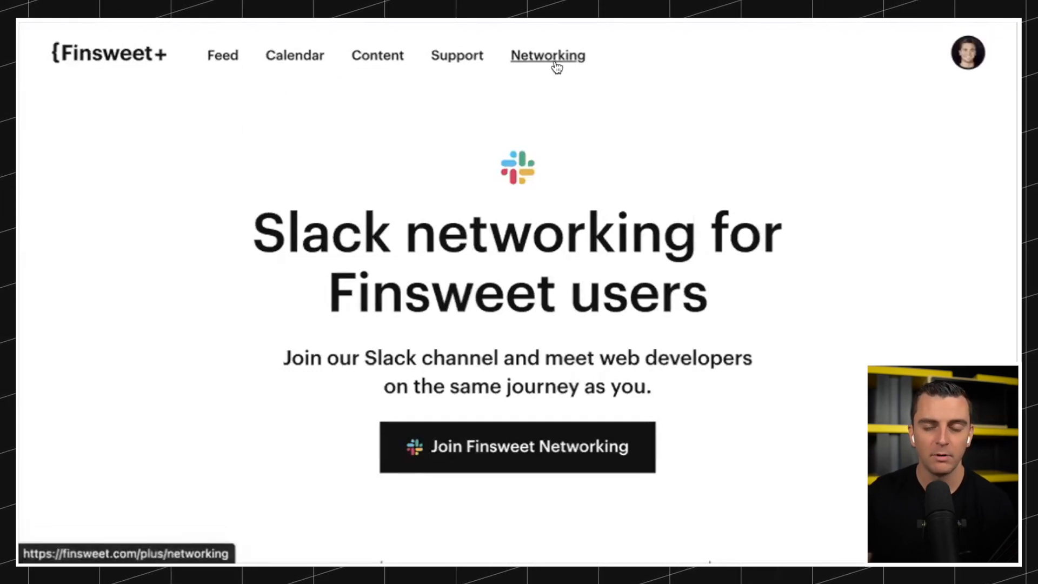
pyautogui.scroll(-3)
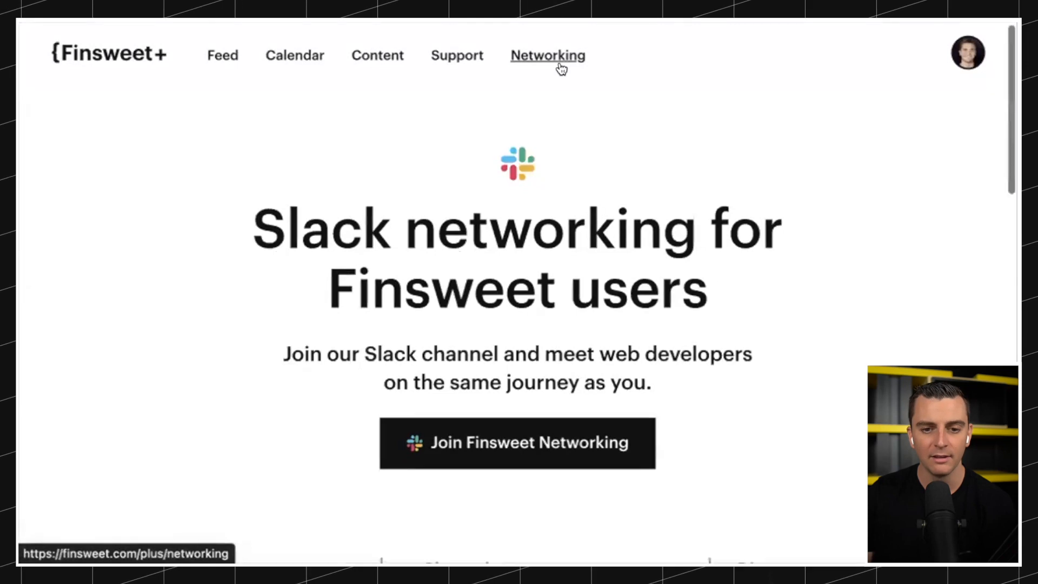
pyautogui.scroll(-3)
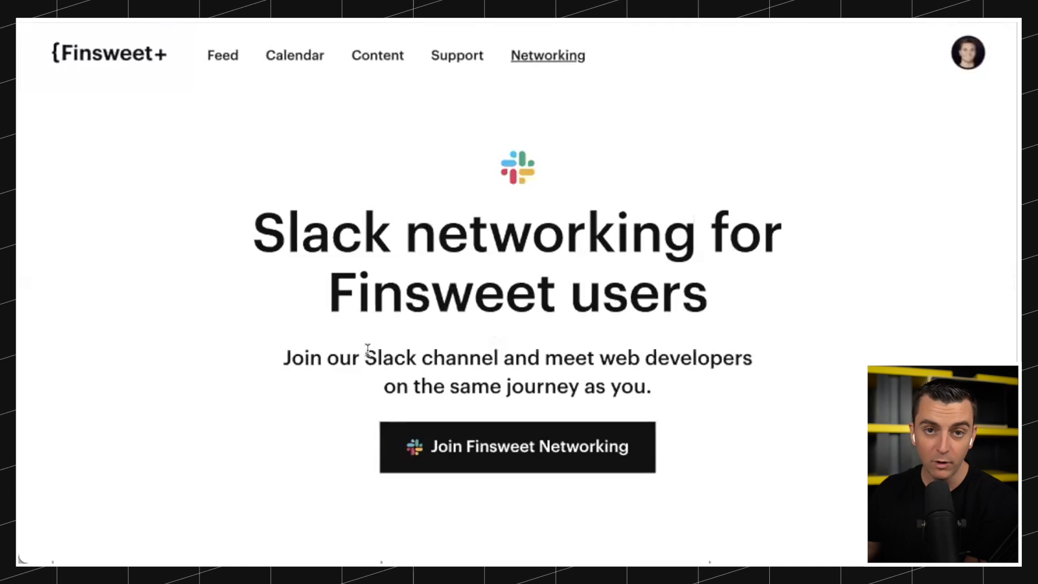
# - Scroll down the Support Forum topics list past the welcome post and CMS Filter questions
pyautogui.scroll(-3)
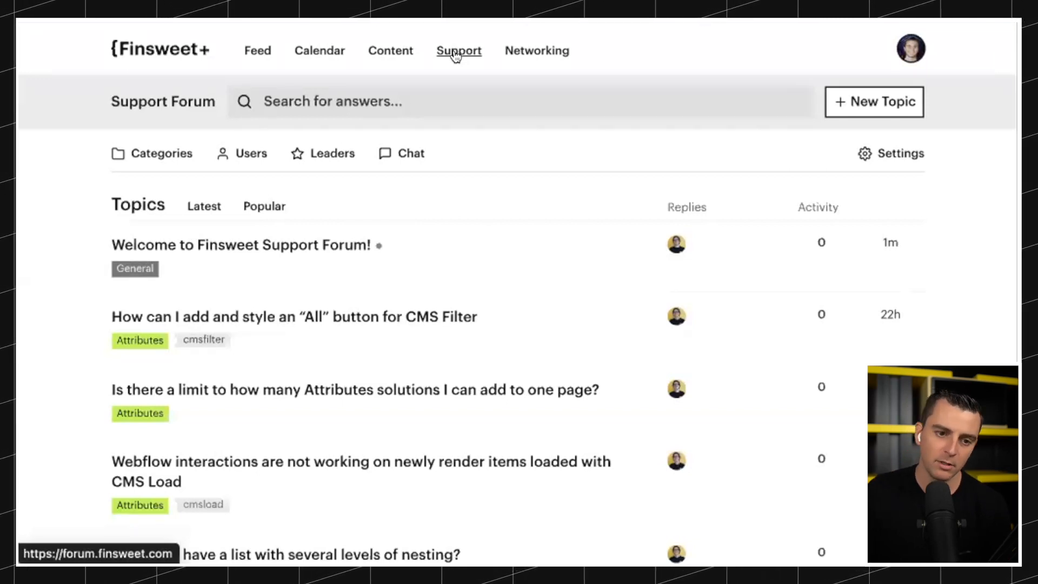
pyautogui.click(162, 153)
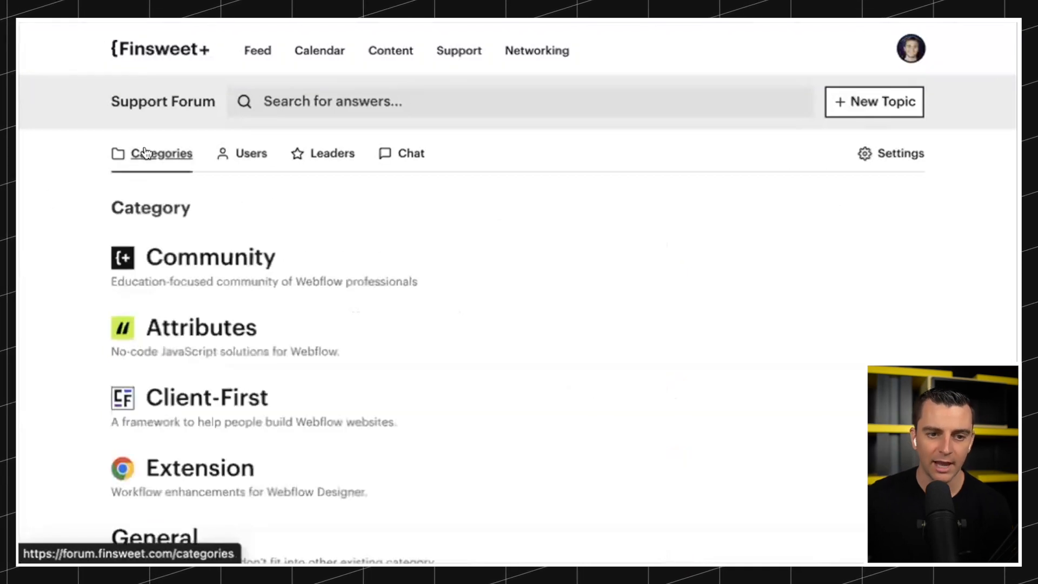
pyautogui.scroll(-3)
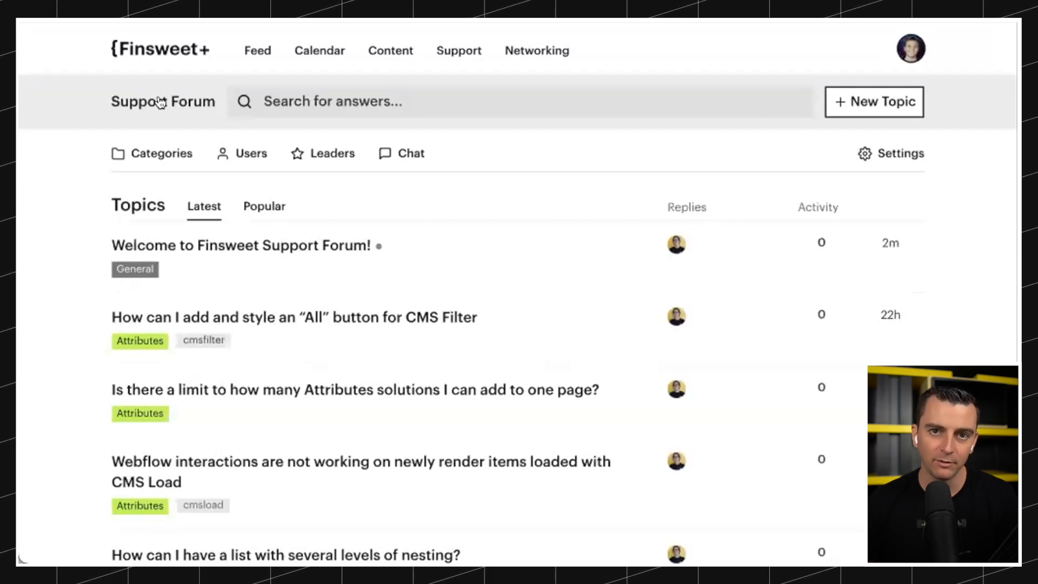
pyautogui.scroll(-3)
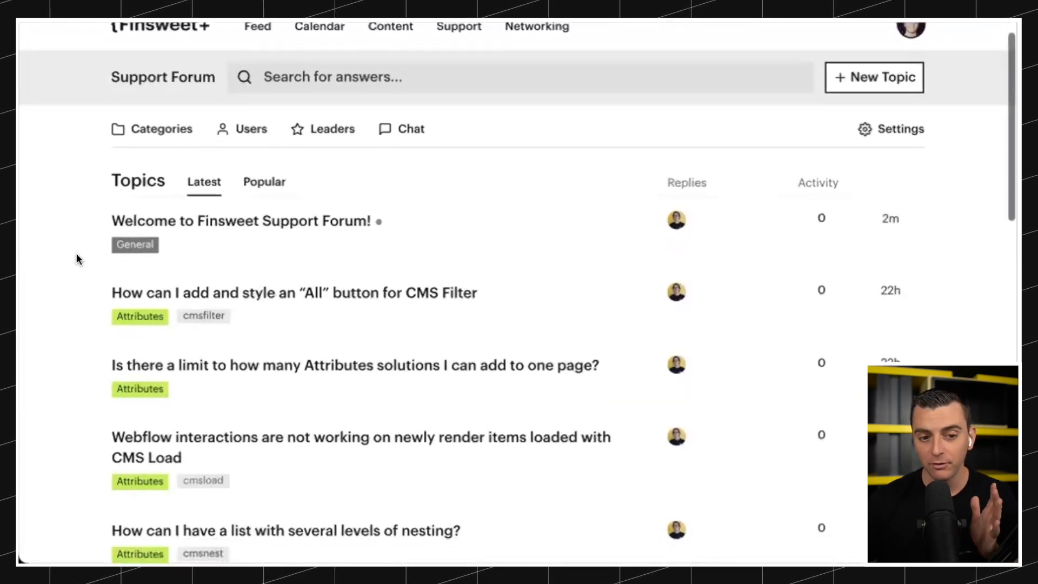
pyautogui.scroll(-3)
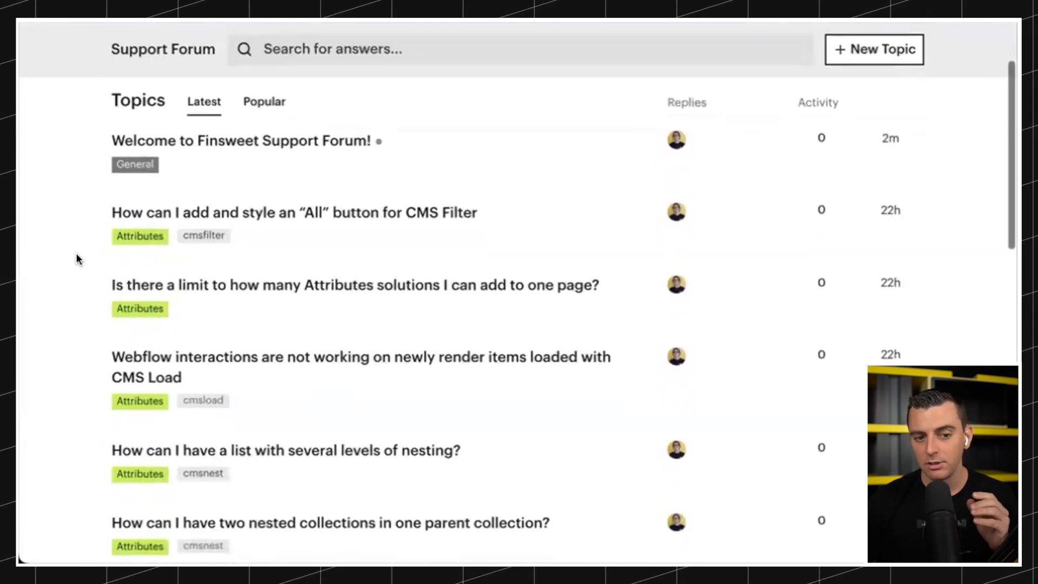
pyautogui.scroll(-3)
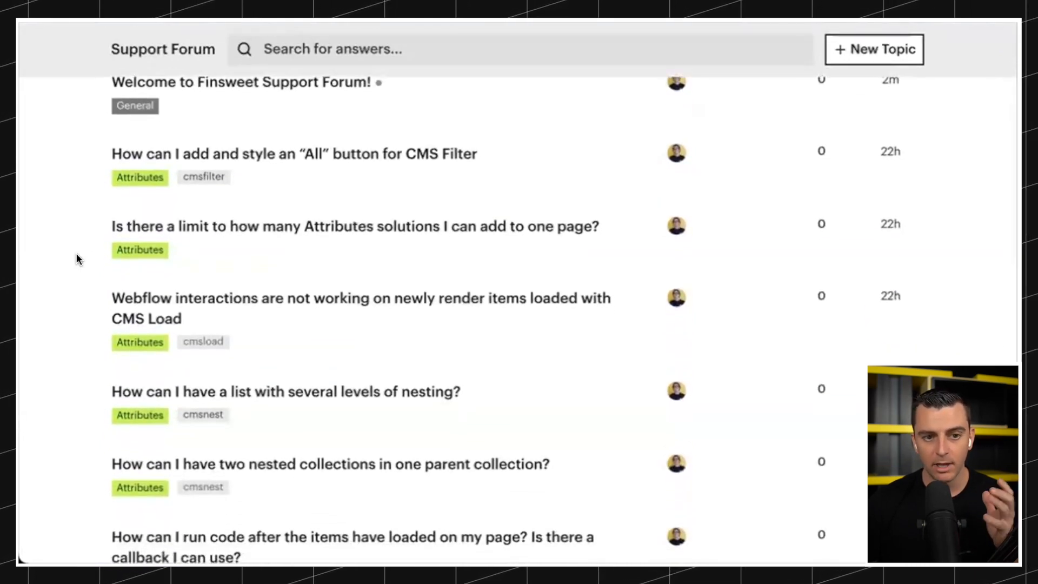
pyautogui.scroll(-3)
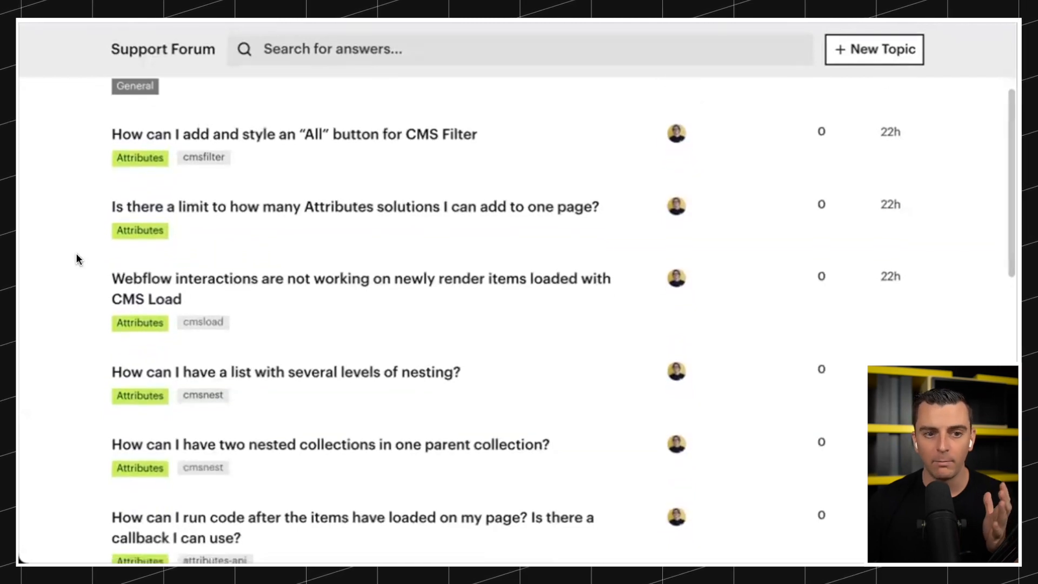
pyautogui.scroll(-3)
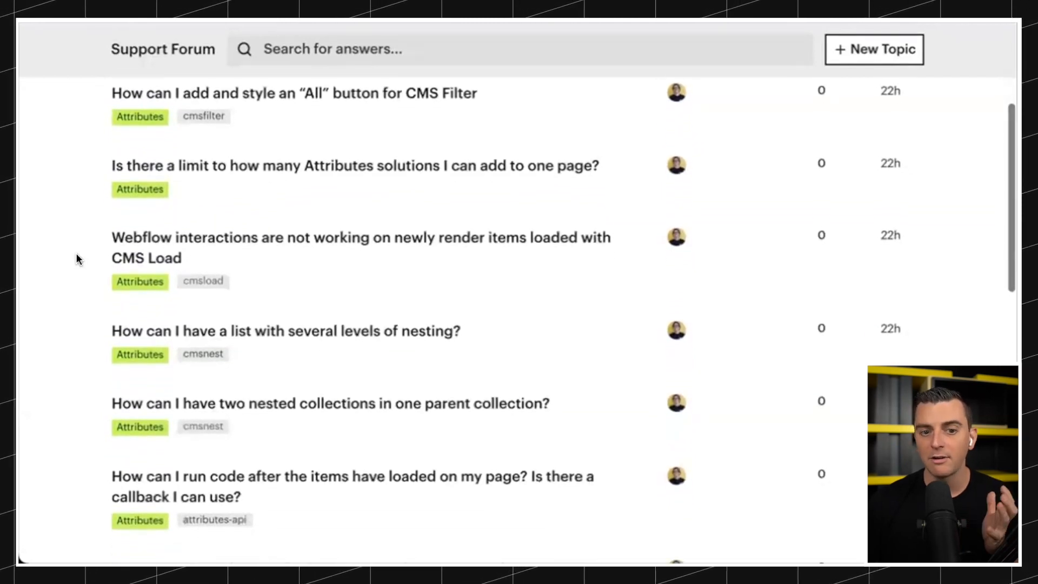
pyautogui.scroll(-3)
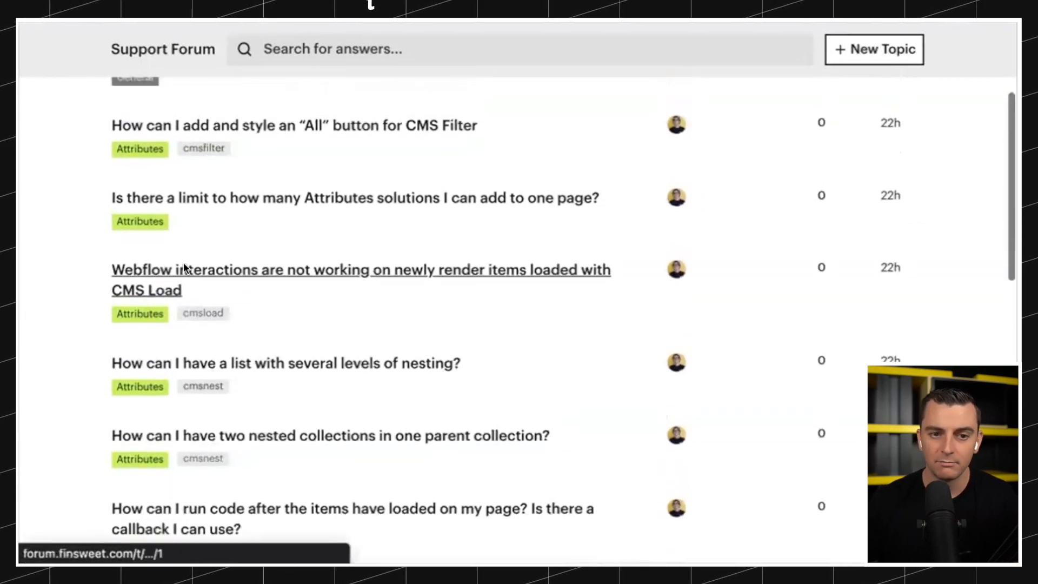
pyautogui.click(293, 125)
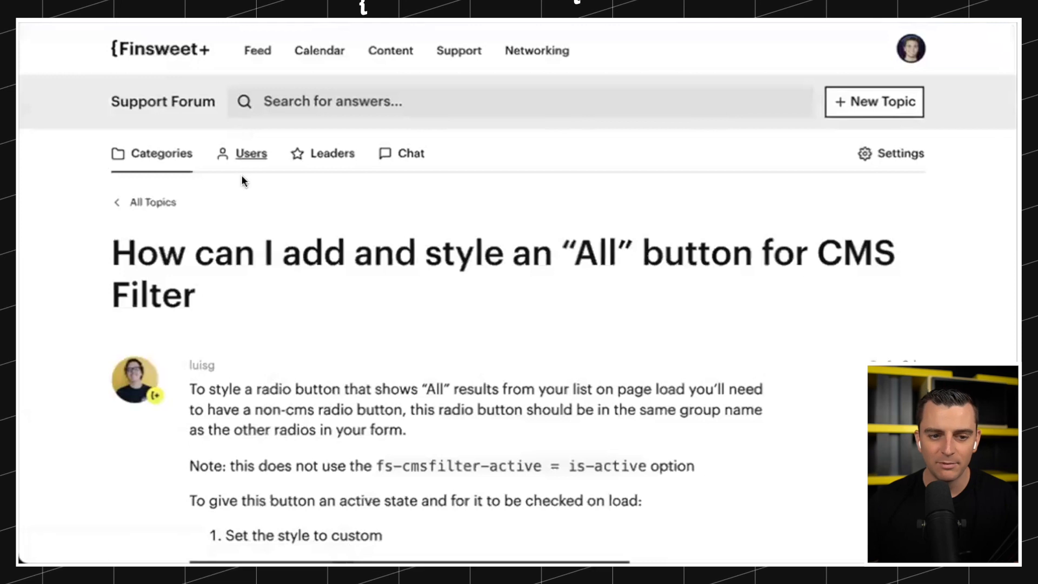
pyautogui.moveTo(213, 227)
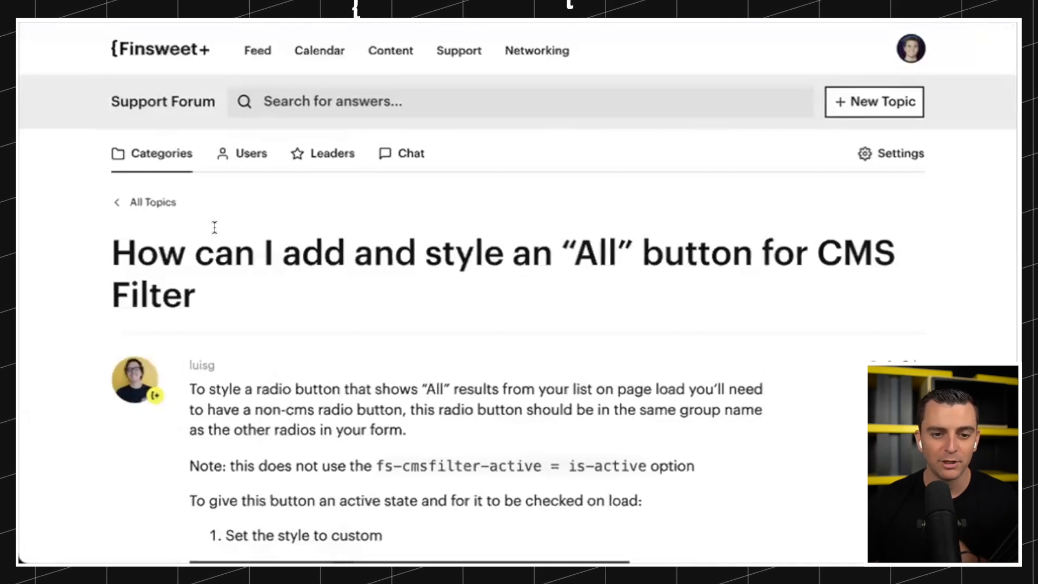
pyautogui.scroll(-3)
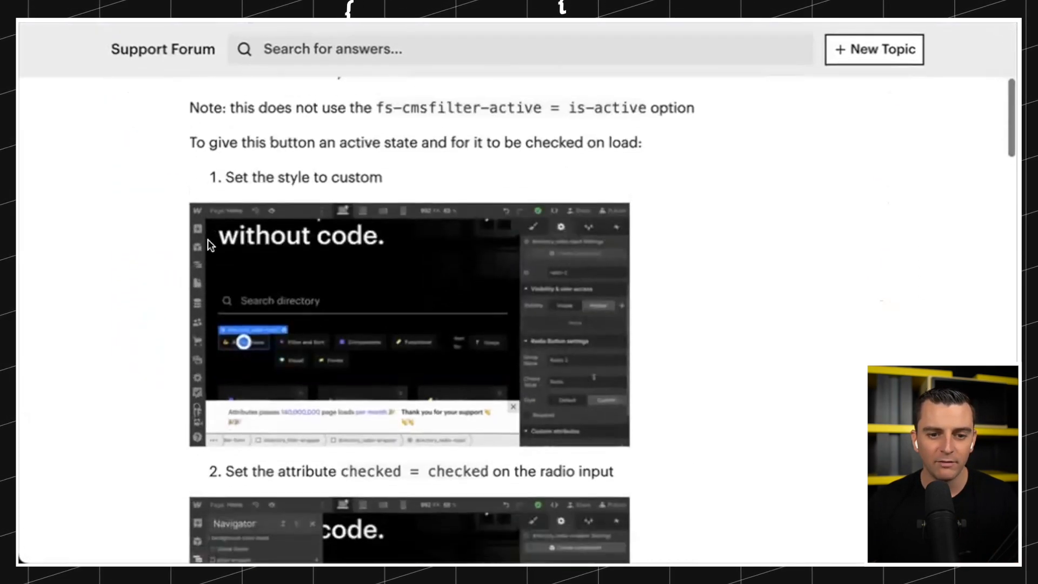
pyautogui.scroll(-3)
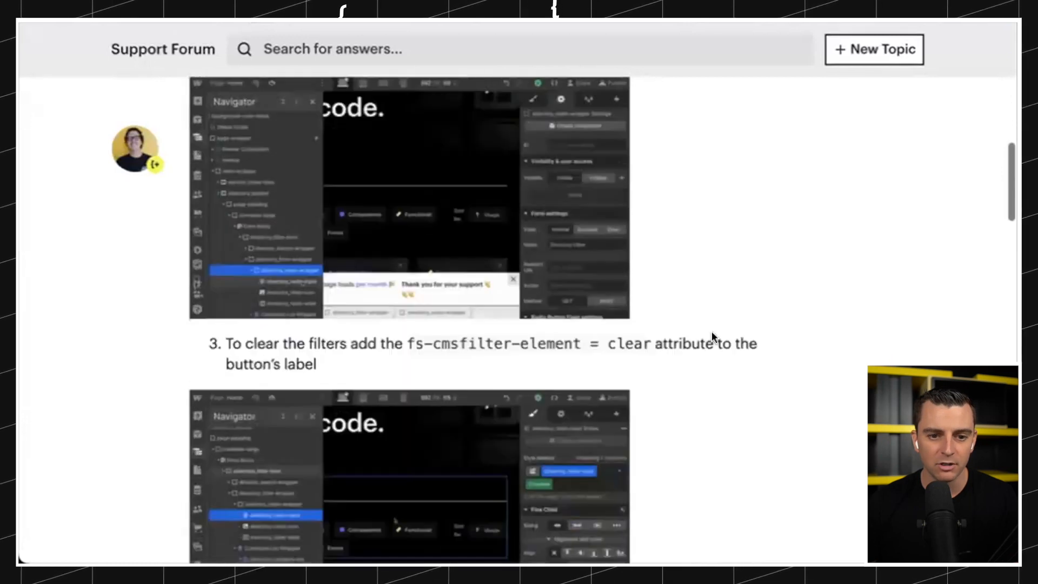
pyautogui.scroll(-3)
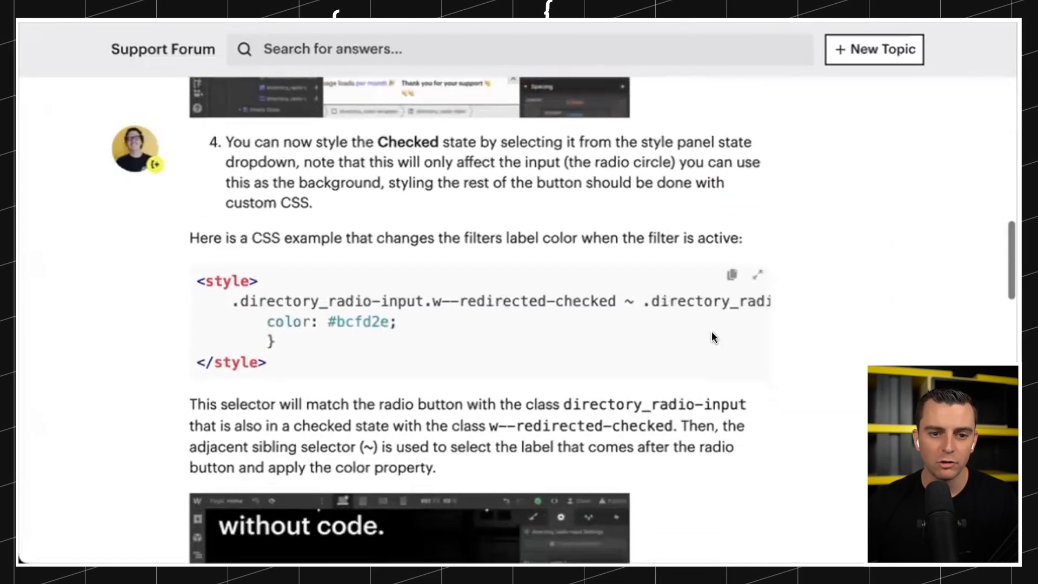
pyautogui.scroll(-3)
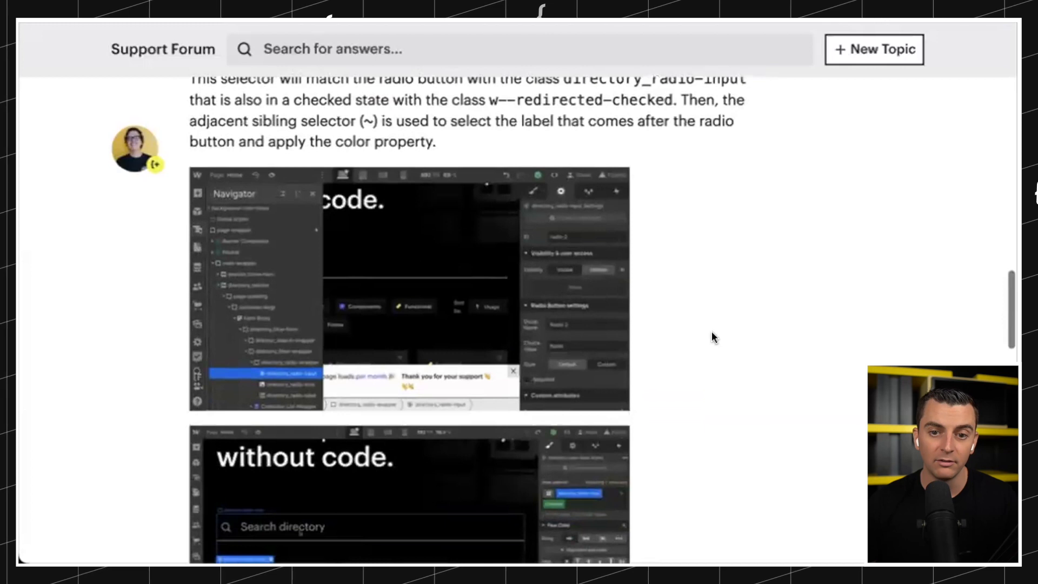
pyautogui.scroll(-3)
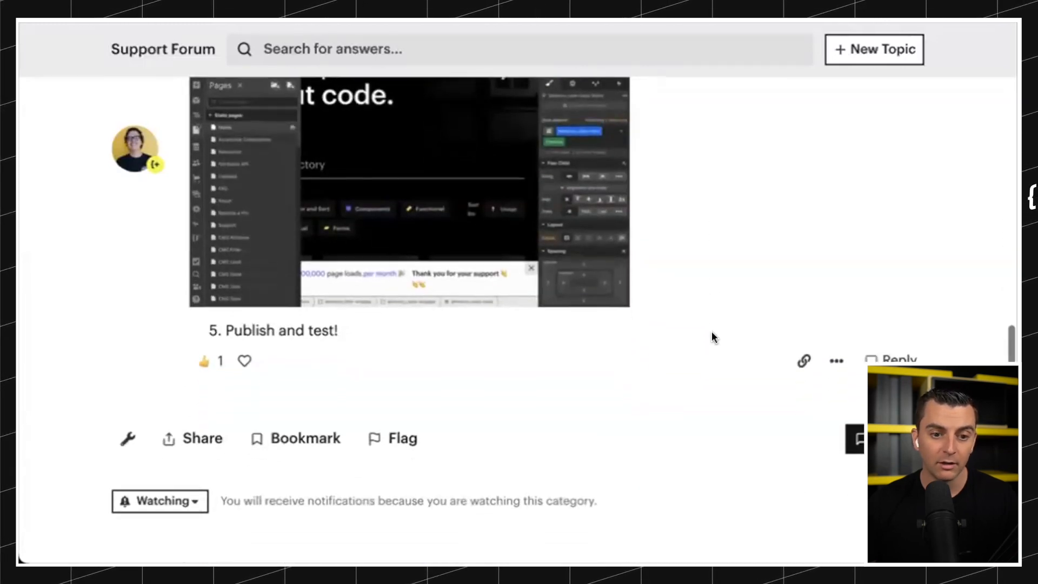
pyautogui.scroll(-3)
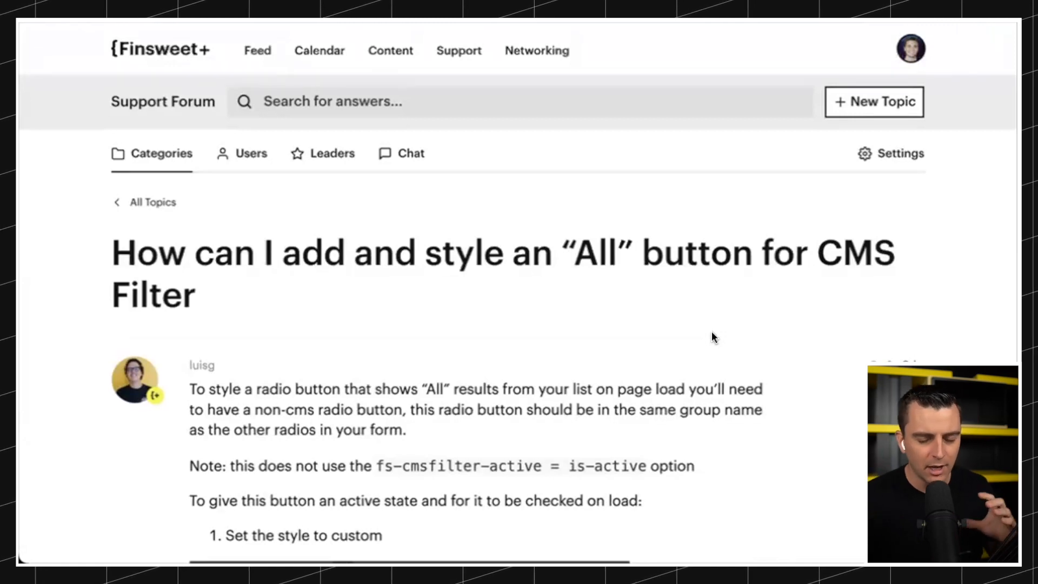
pyautogui.moveTo(257, 50)
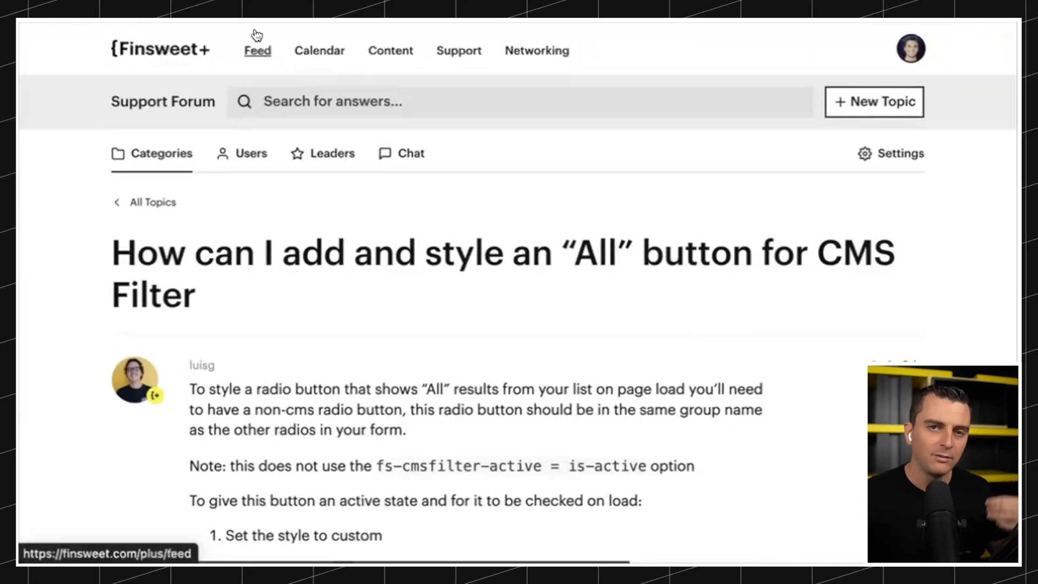
pyautogui.moveTo(233, 34)
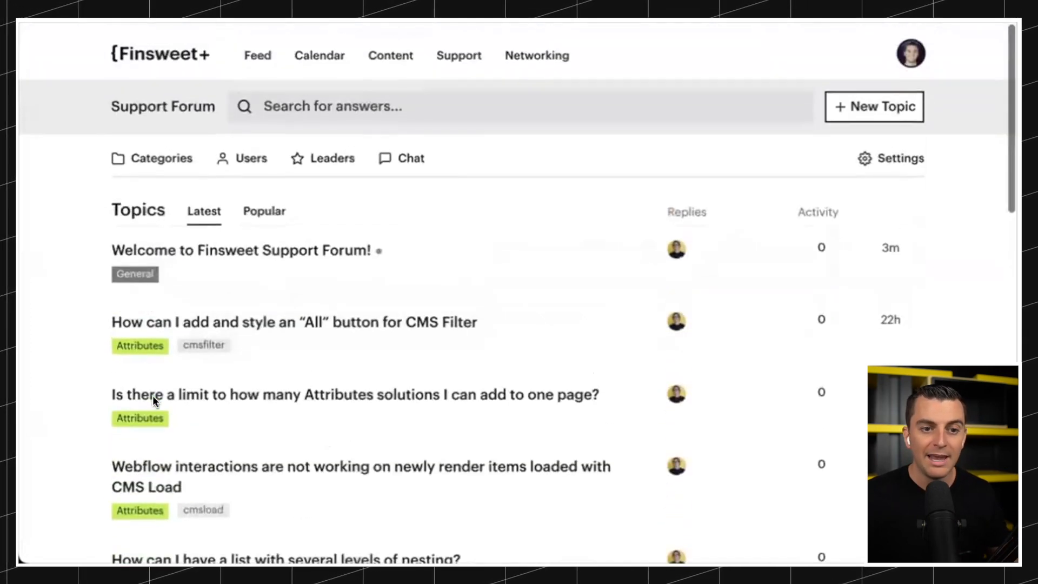
pyautogui.moveTo(163, 101)
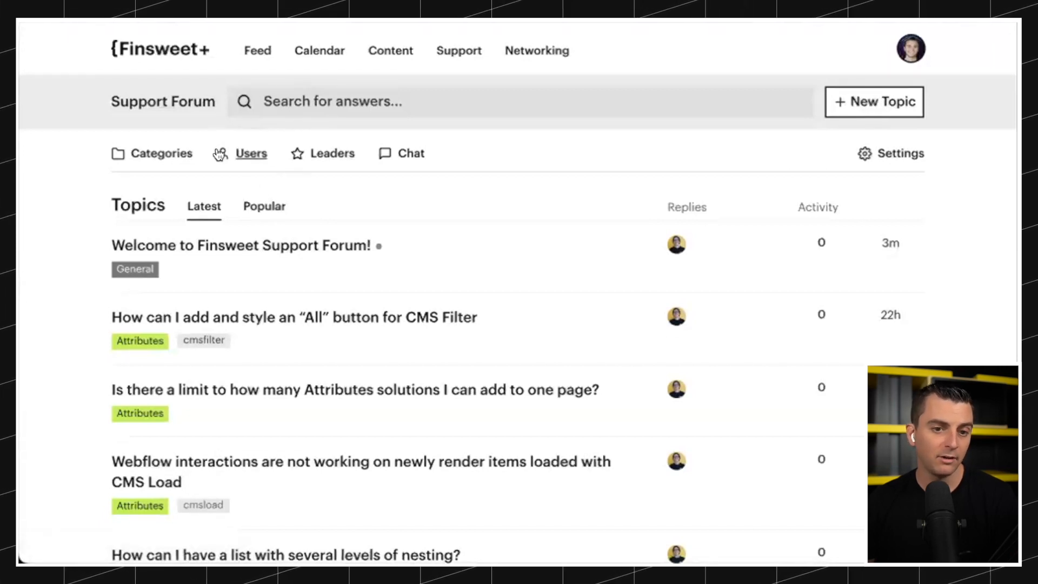
pyautogui.moveTo(410, 153)
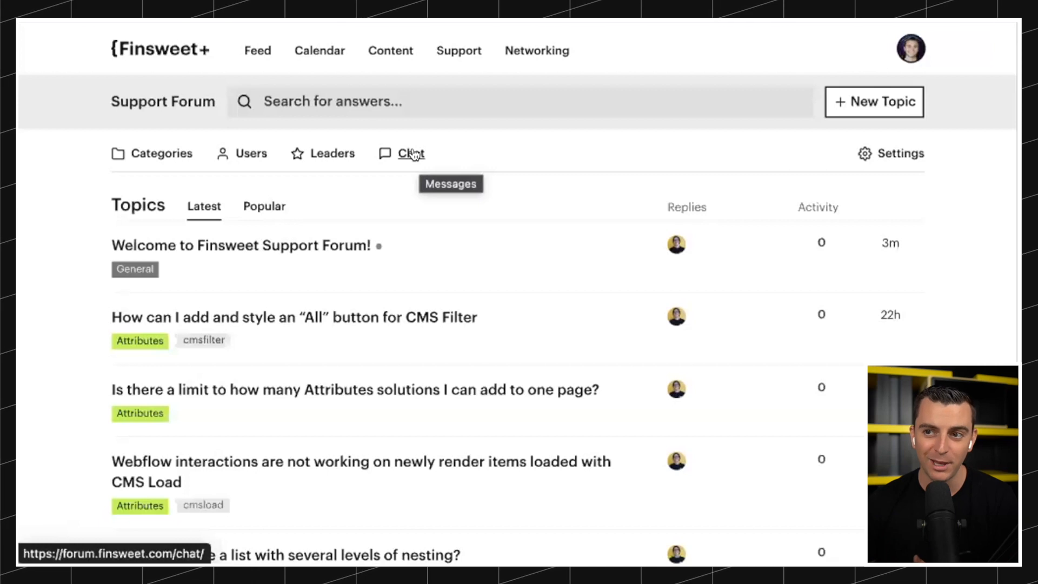
pyautogui.moveTo(146, 71)
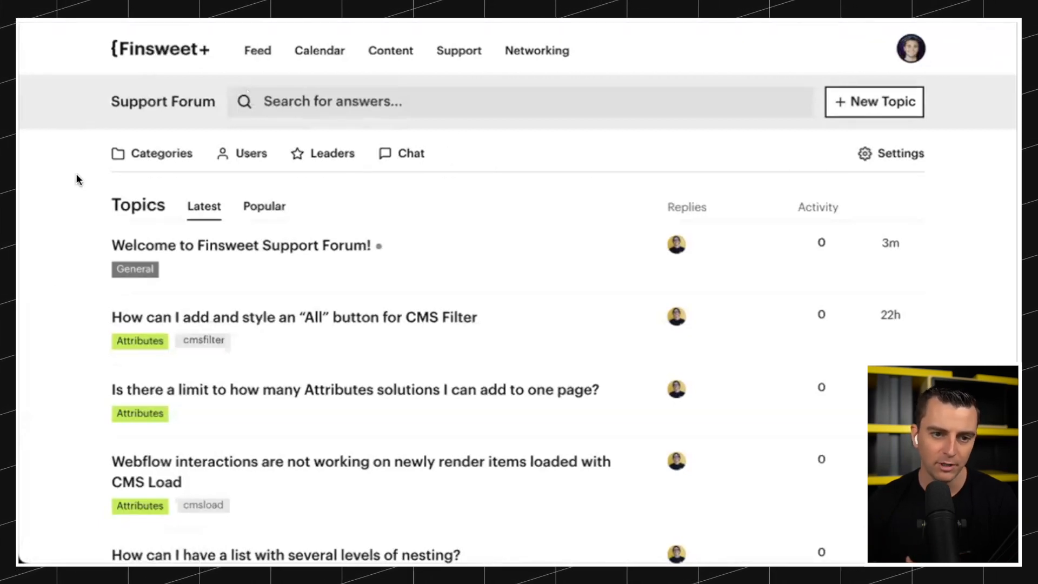
# - Show the Categories list: Community, Attributes, Client-First, Extension and General
pyautogui.click(161, 153)
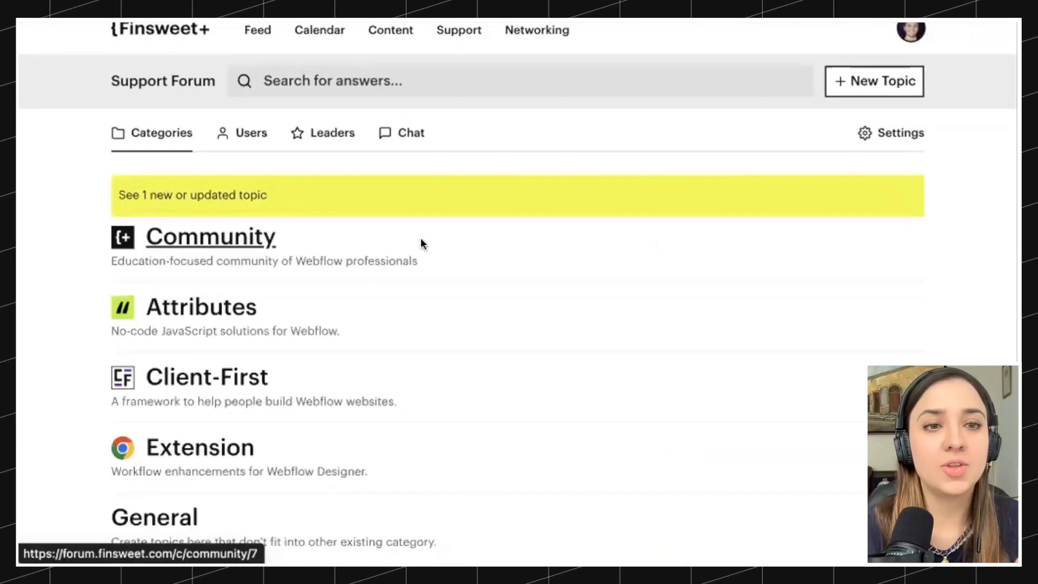
pyautogui.moveTo(243, 236)
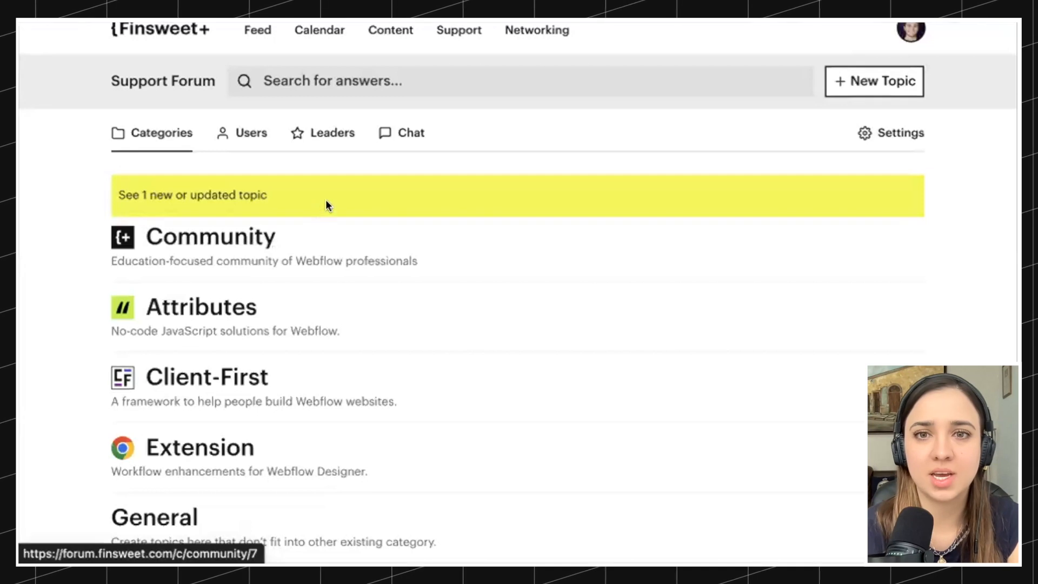
pyautogui.moveTo(397, 132)
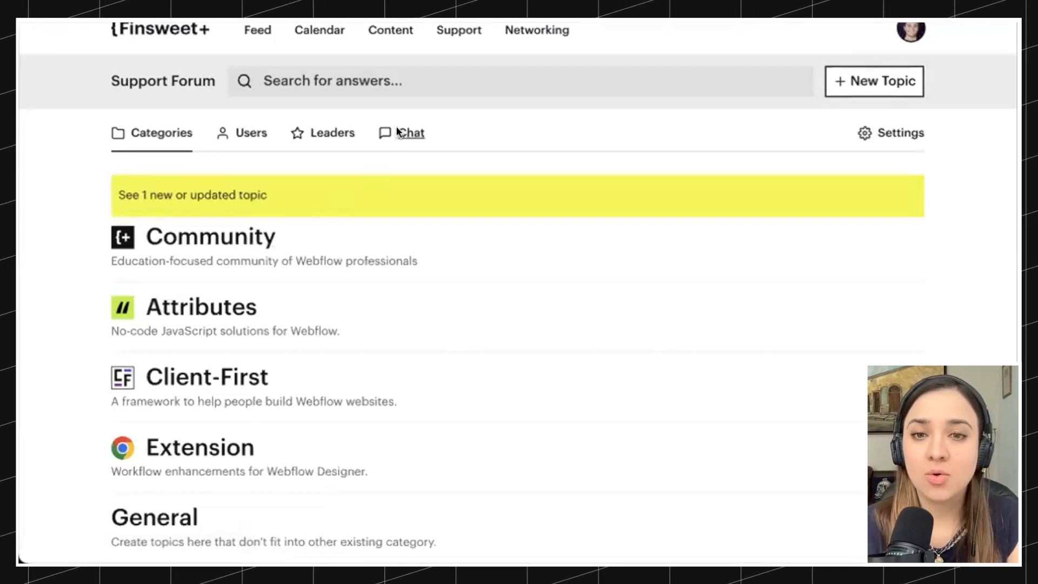
# - Open the forum Chat with the General channel and personal chats list
pyautogui.click(410, 133)
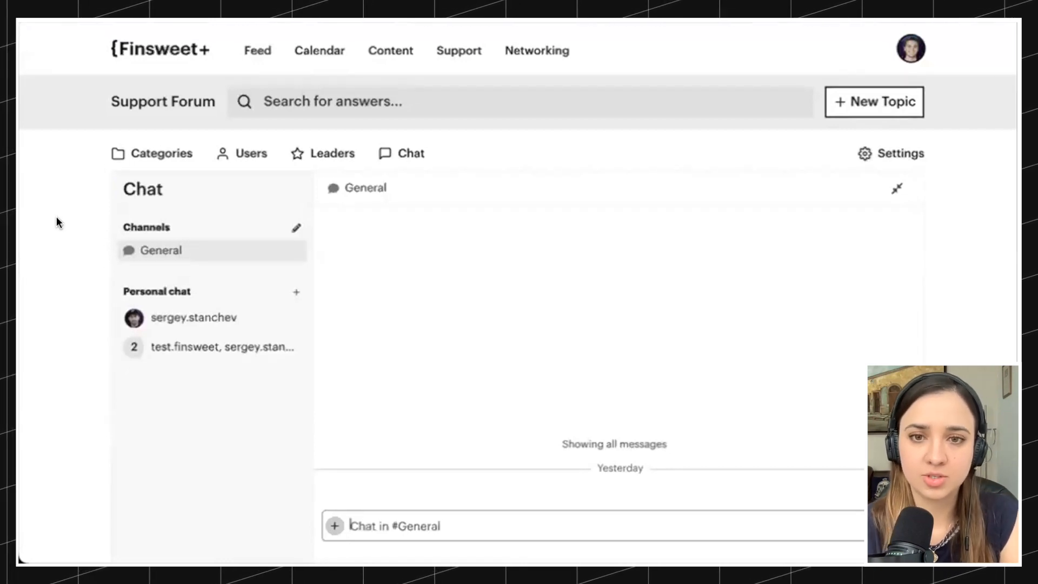
pyautogui.moveTo(177, 254)
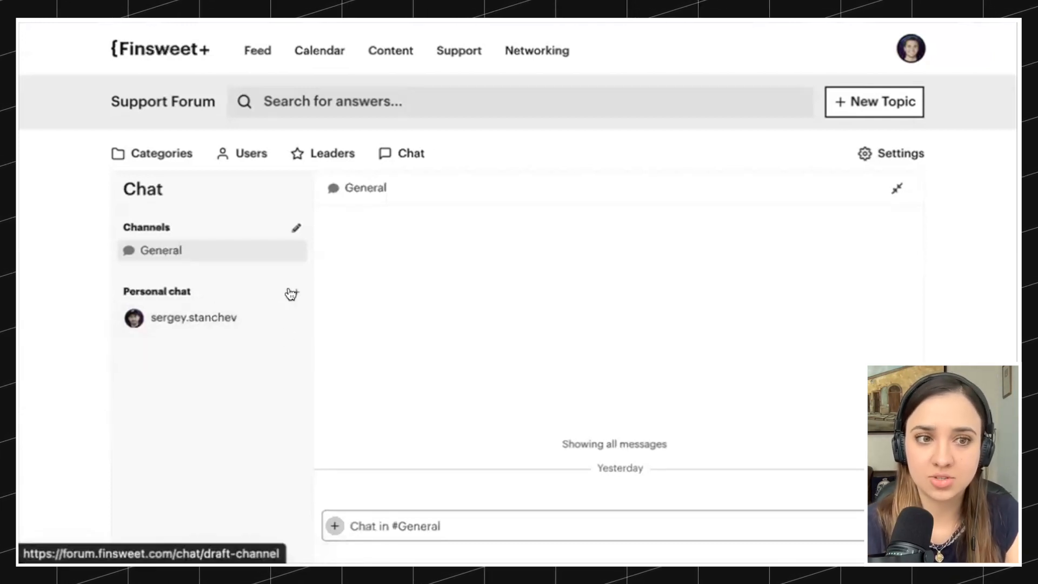
# - Start a new personal chat with forum member luis
pyautogui.click(296, 292)
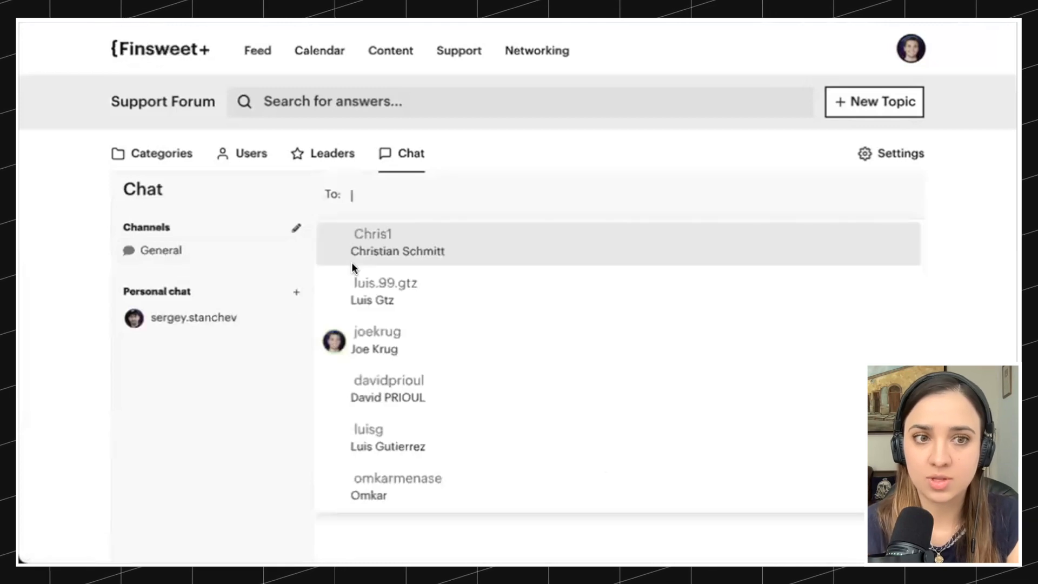
pyautogui.write('luis')
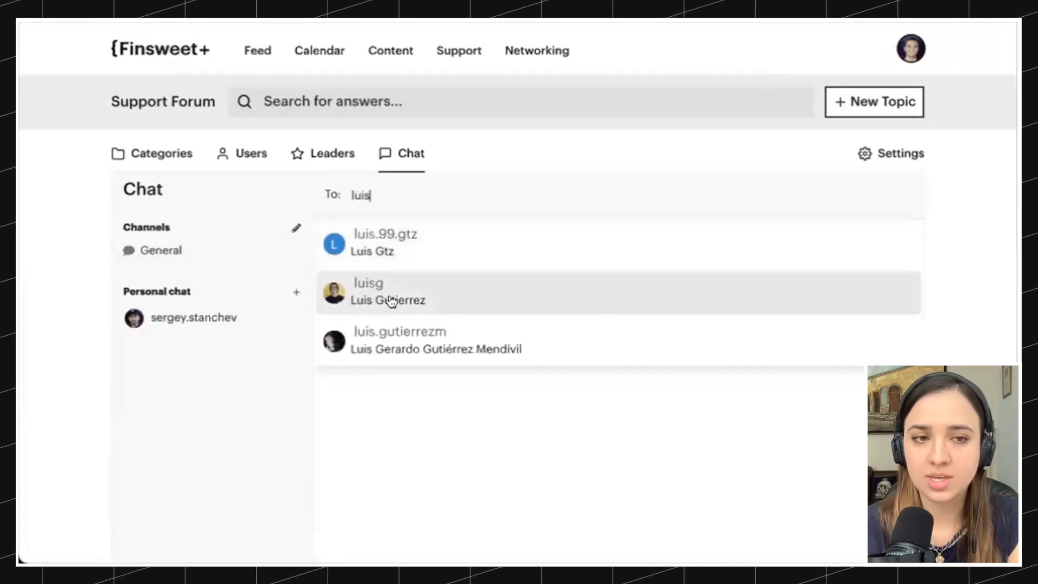
pyautogui.click(389, 292)
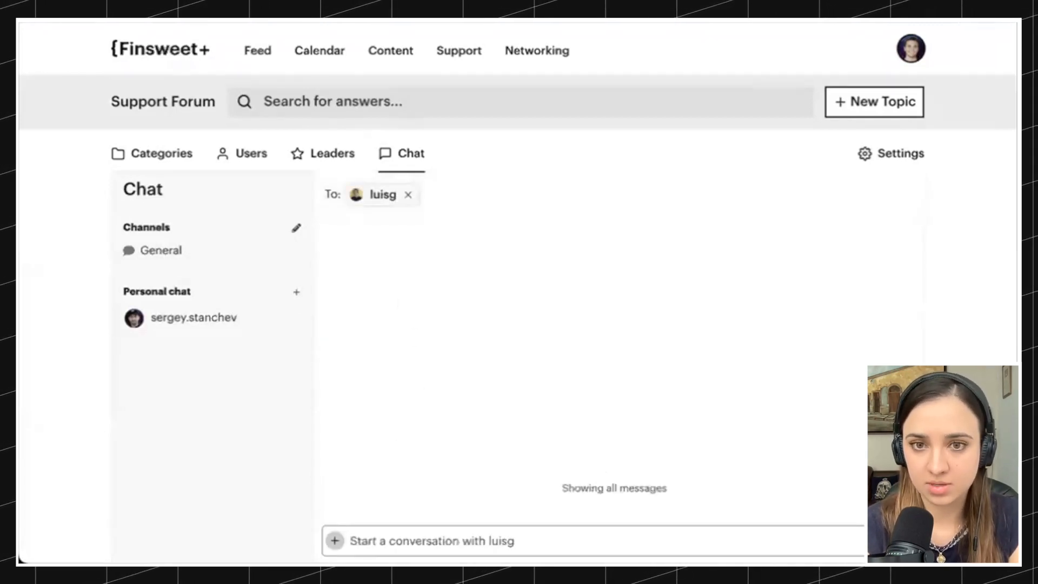
# - Write luis a message starting 'Hey, I have a question' about the site
pyautogui.write('Hey, I have a question about my site. Can')
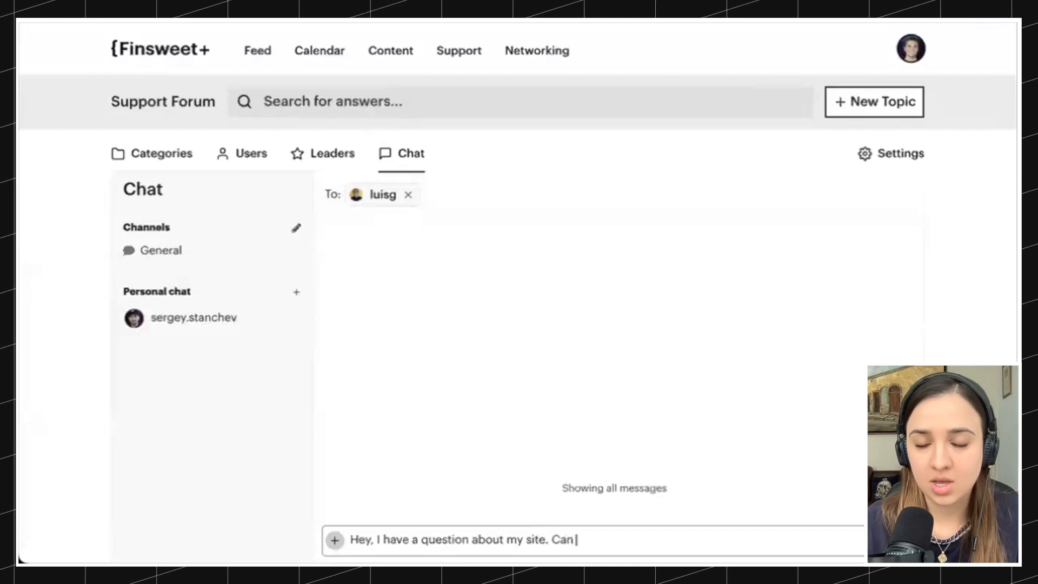
pyautogui.write('I send you my re')
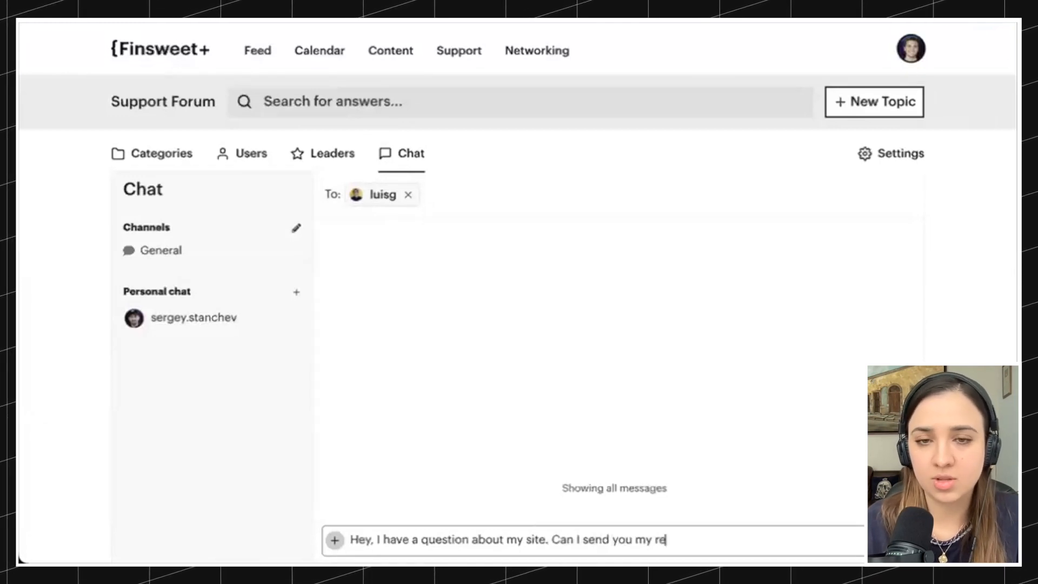
pyautogui.write("ad-only? It's")
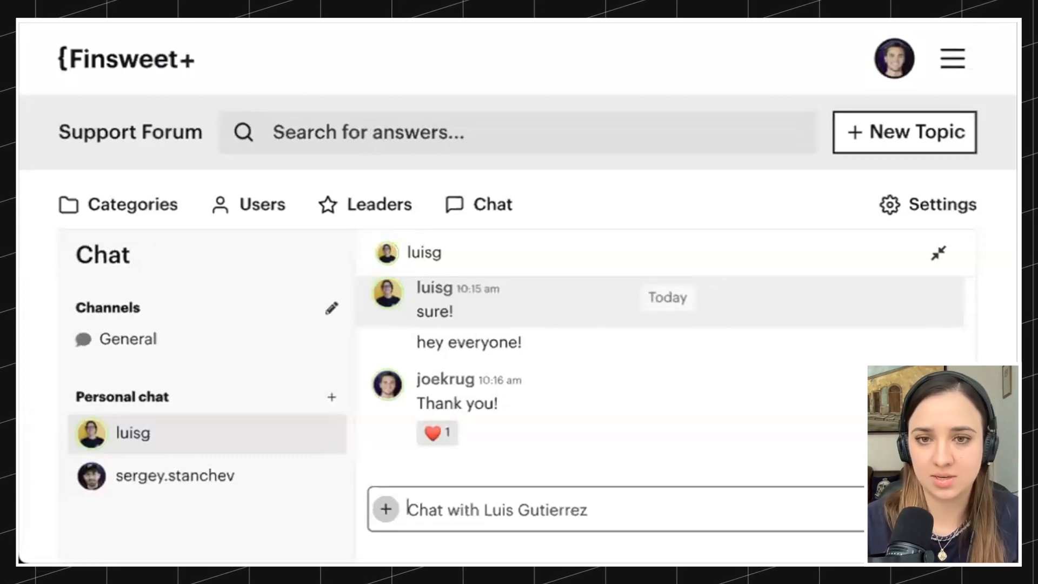
pyautogui.moveTo(304, 240)
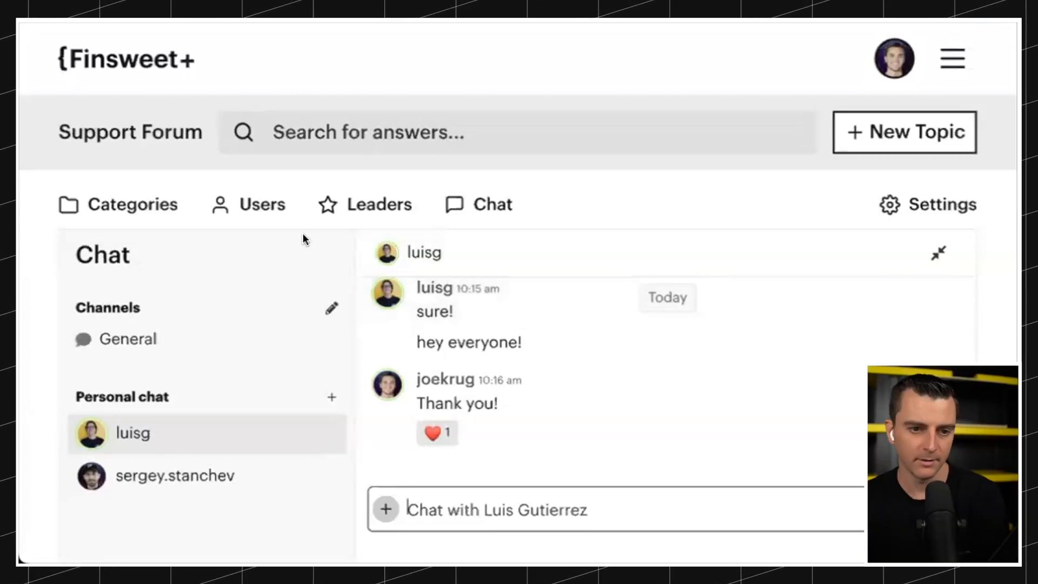
pyautogui.moveTo(132, 204)
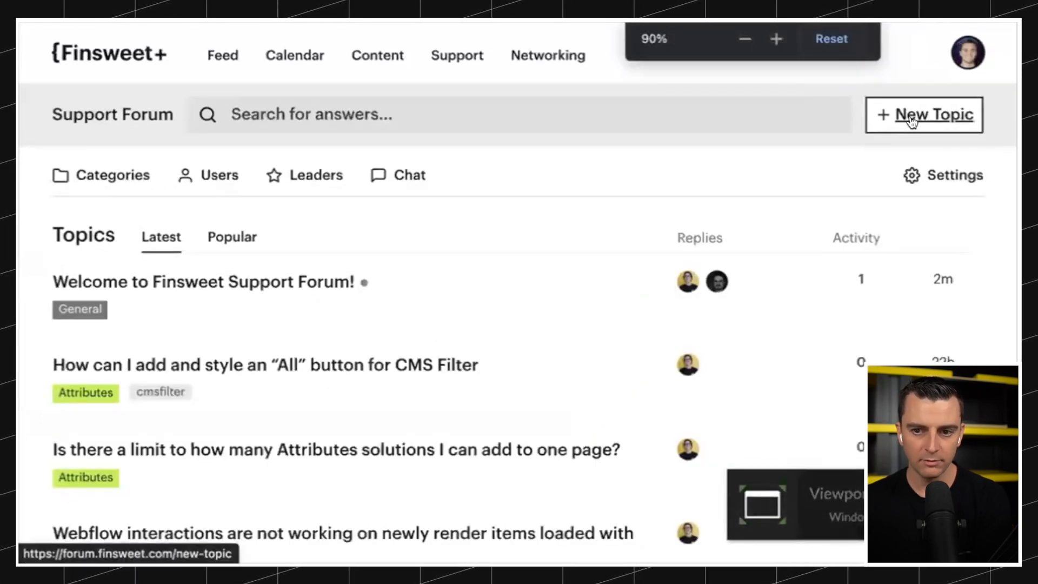
# - Start a topic titled 'My items don't load past 100. How do I…' under Attributes
pyautogui.click(924, 114)
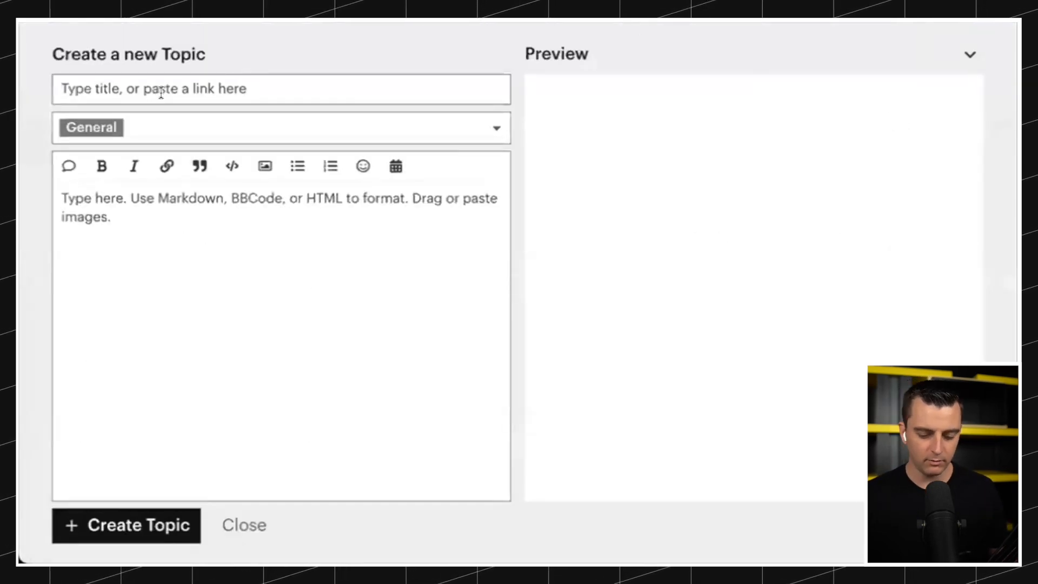
pyautogui.write('How does')
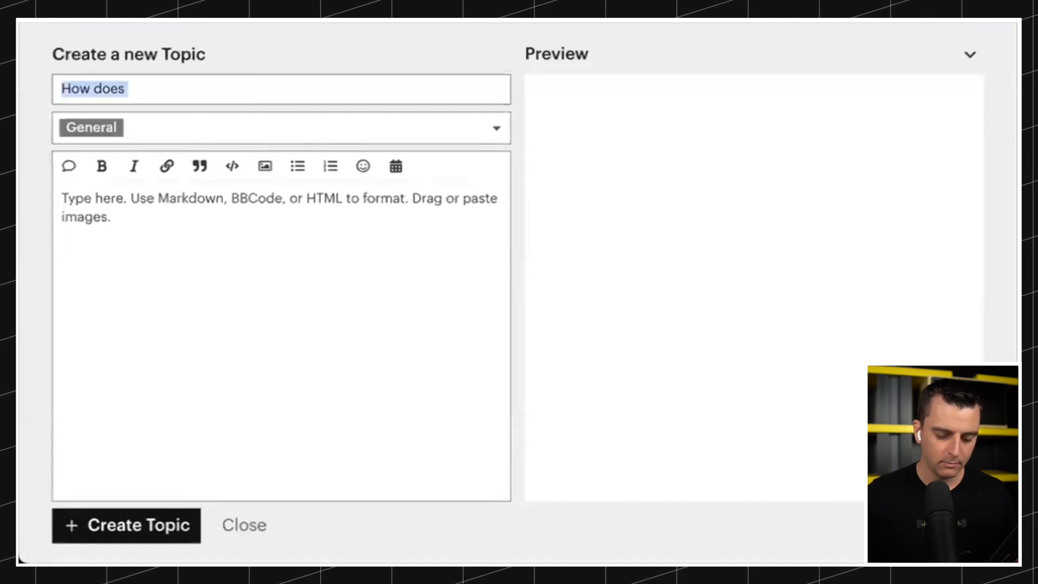
pyautogui.write('My items dont')
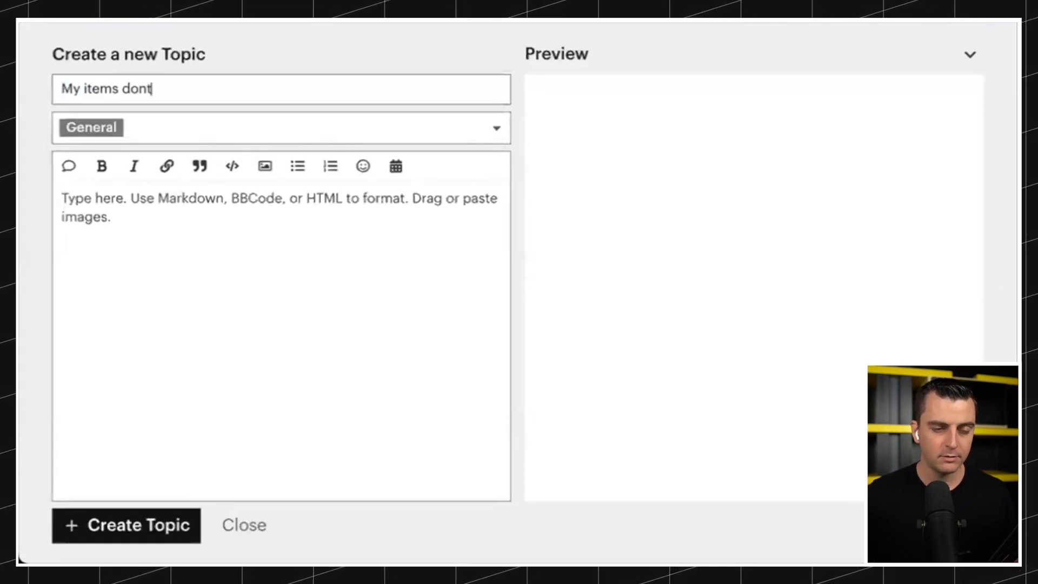
pyautogui.press('Backspace')
pyautogui.write("'t load past")
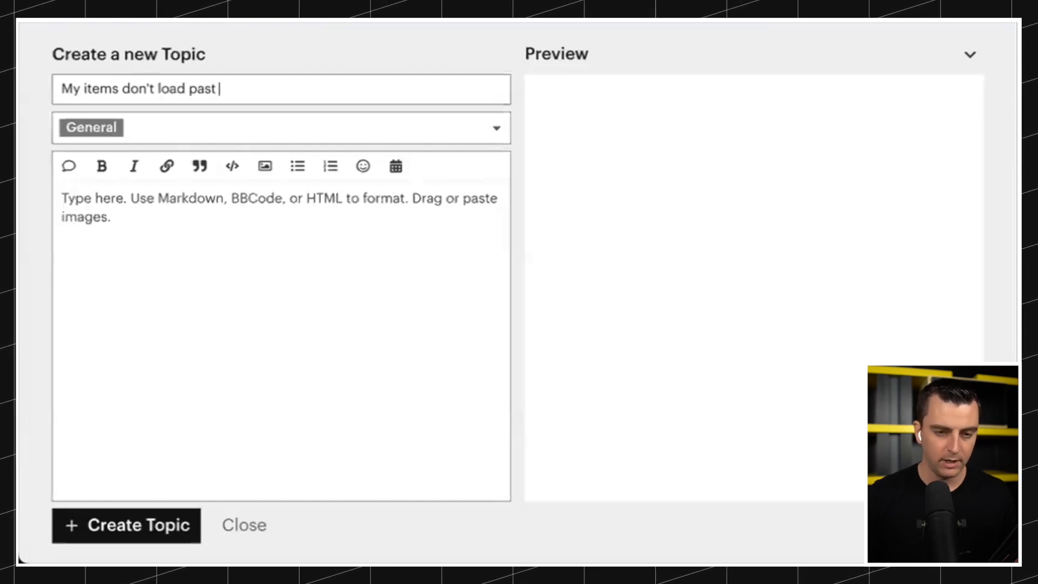
pyautogui.write('100. How do I load them all?')
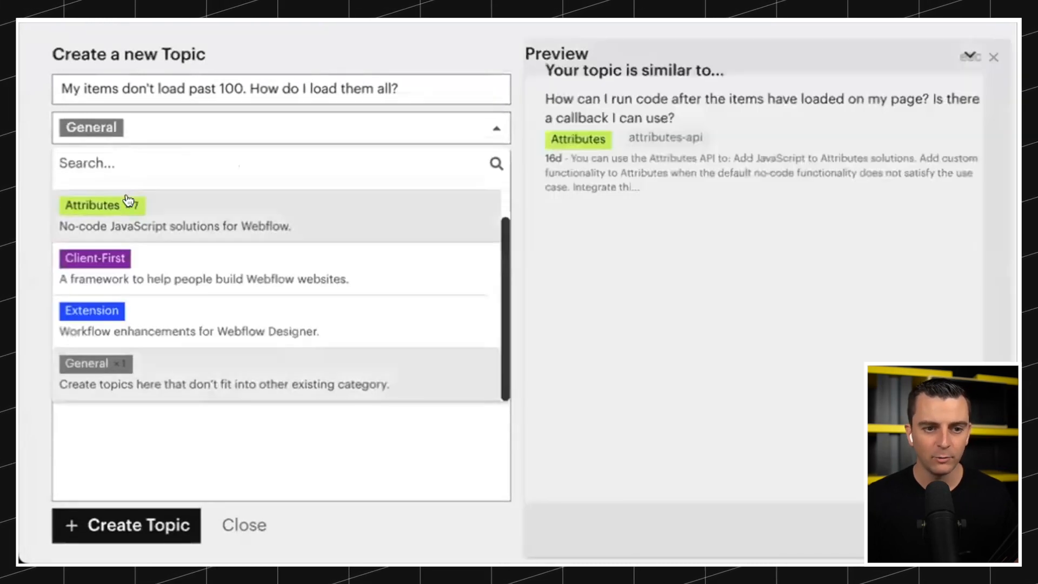
pyautogui.click(92, 206)
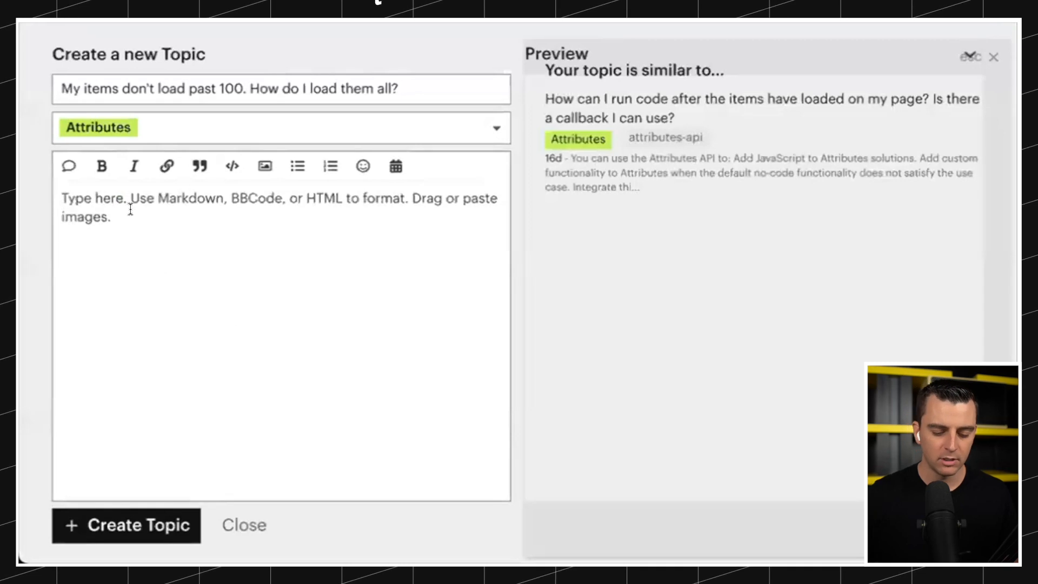
# - Write the body 'Write my whole response' and publish the topic
pyautogui.write('Write my whole')
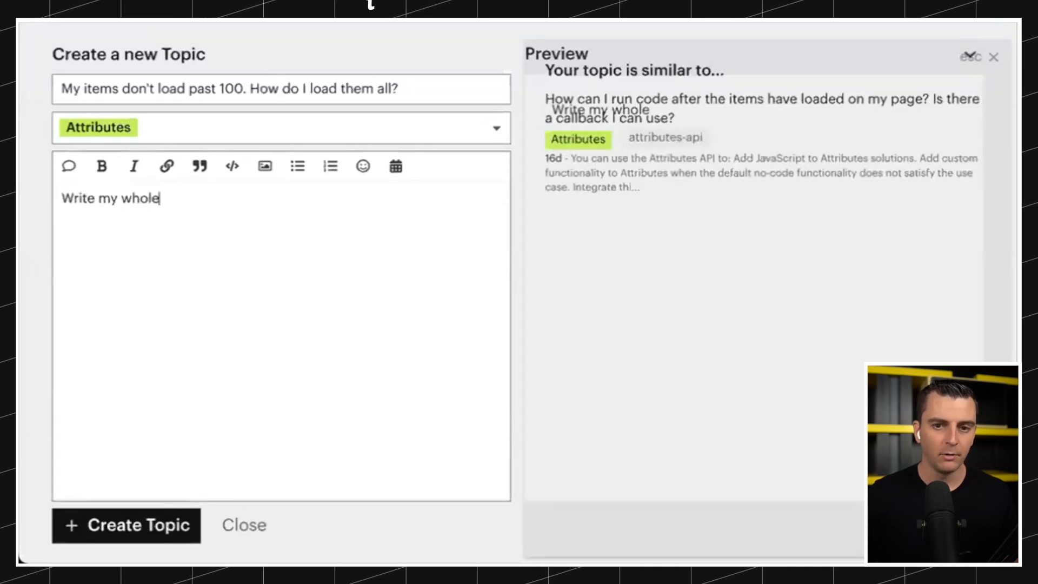
pyautogui.write('resoobnse')
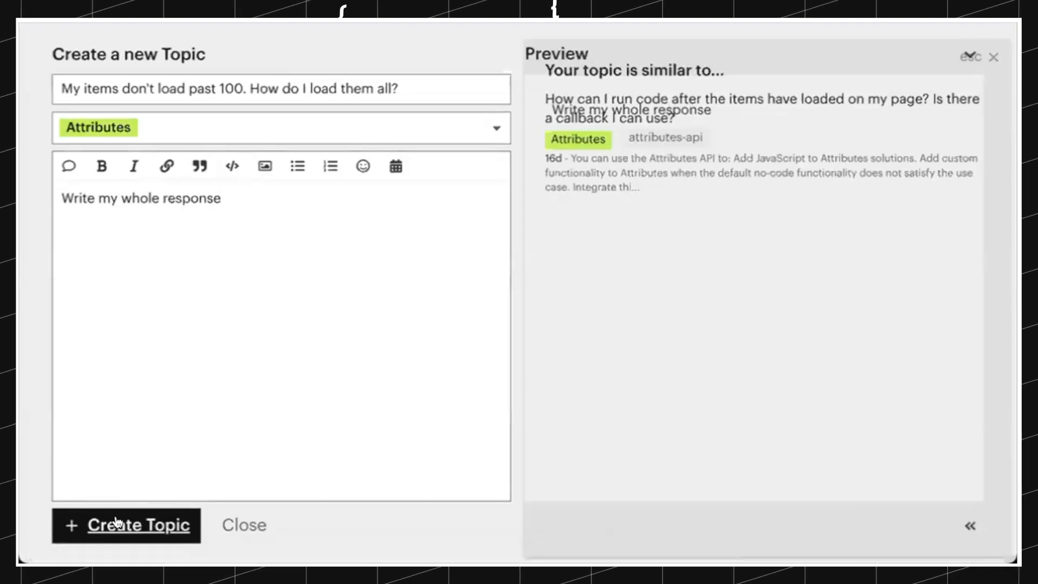
pyautogui.click(126, 525)
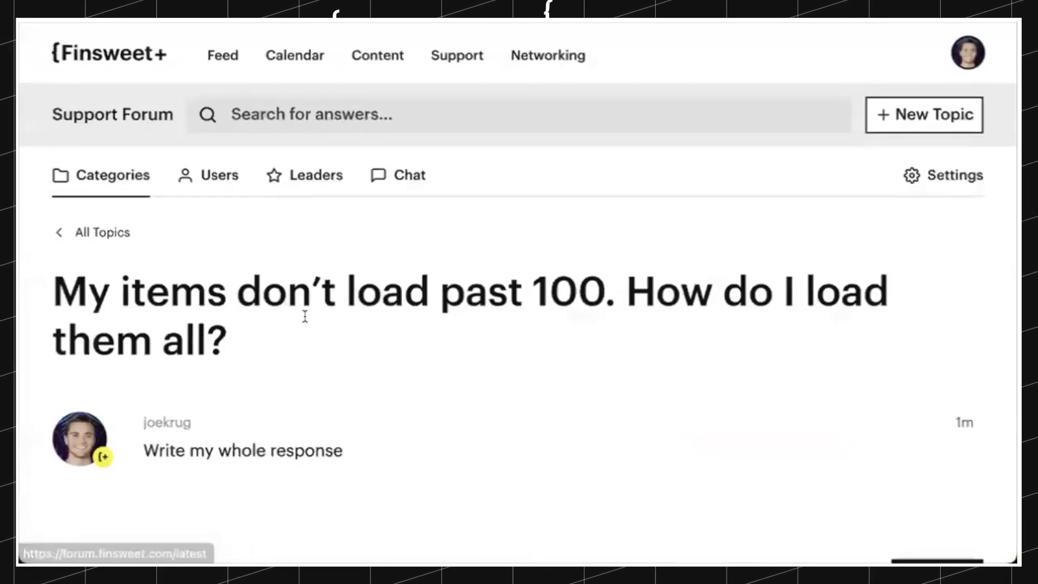
pyautogui.scroll(-3)
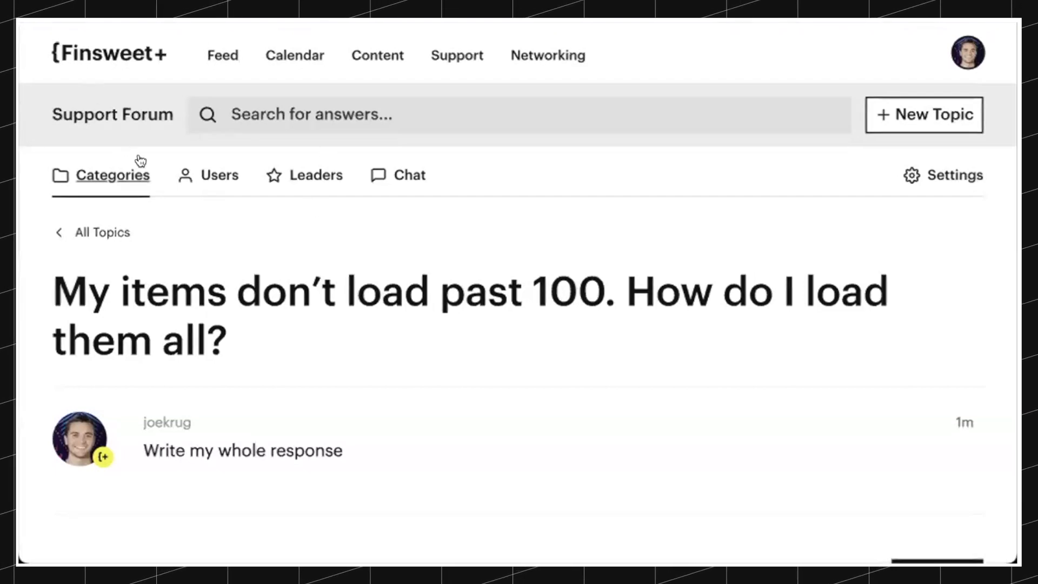
pyautogui.moveTo(219, 175)
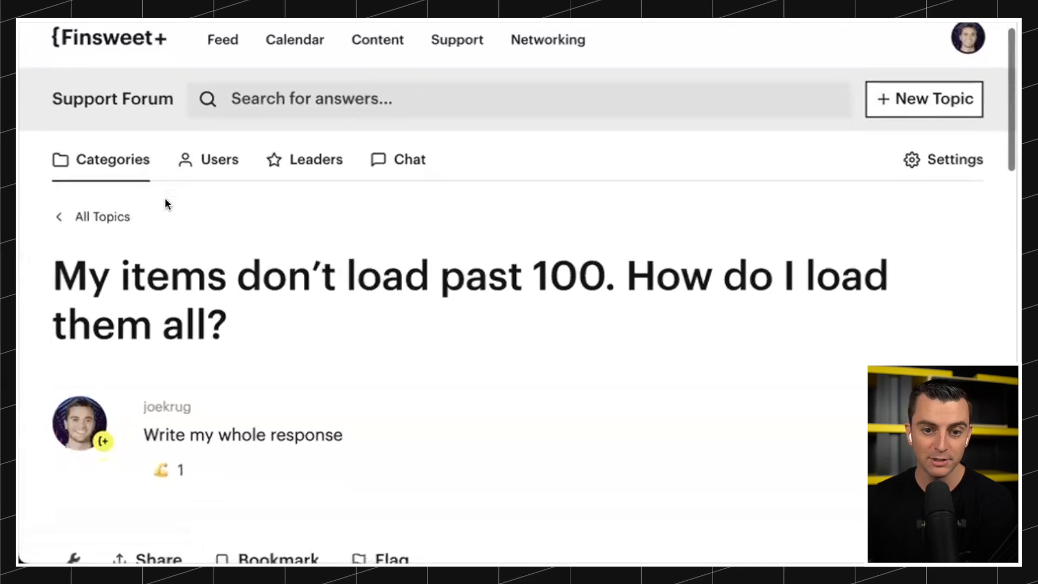
pyautogui.scroll(-3)
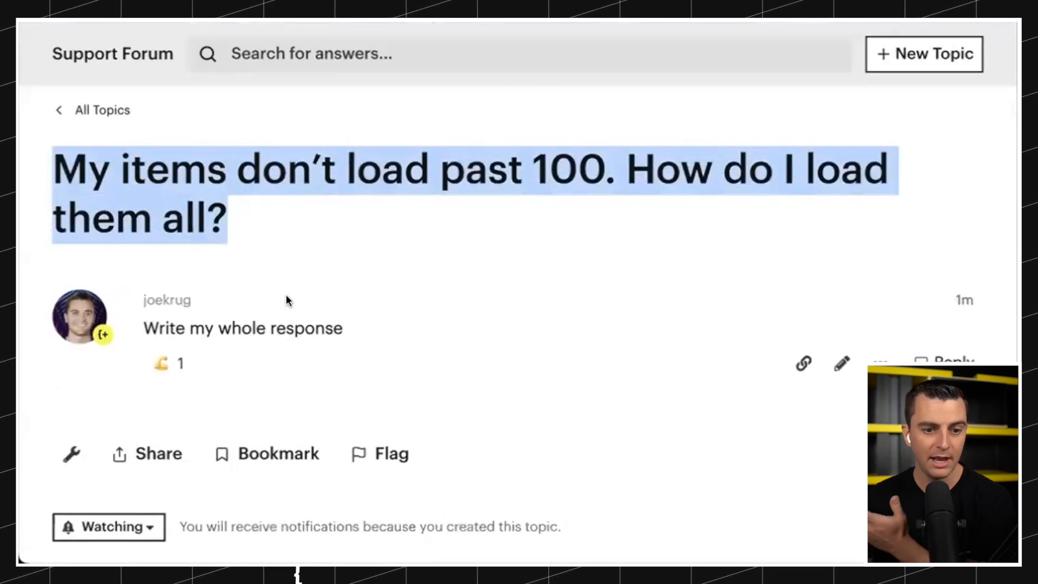
pyautogui.scroll(-3)
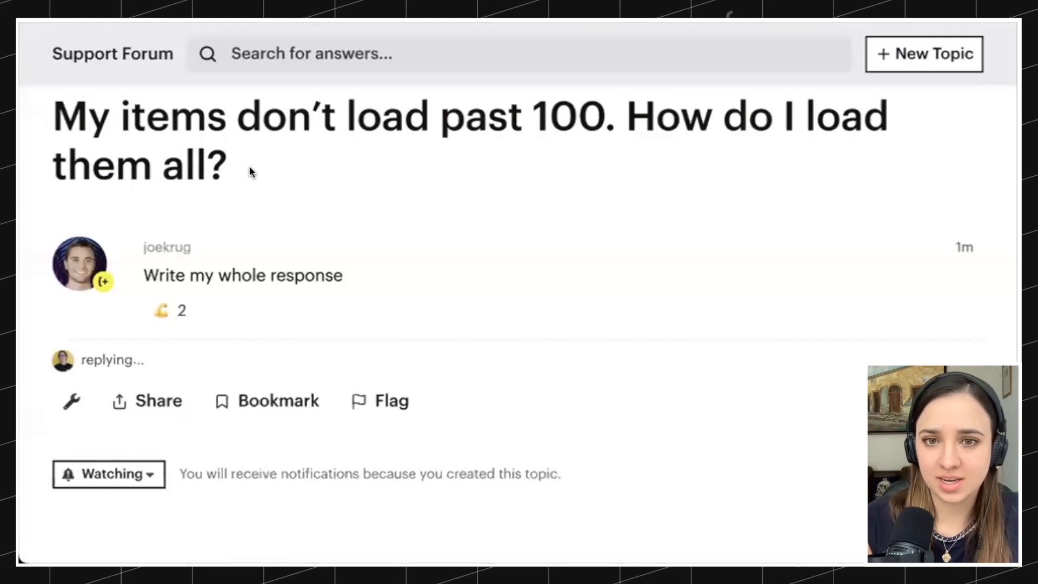
# - Draft a topic titled 'Rendering something', then close the unfinished draft
pyautogui.click(923, 53)
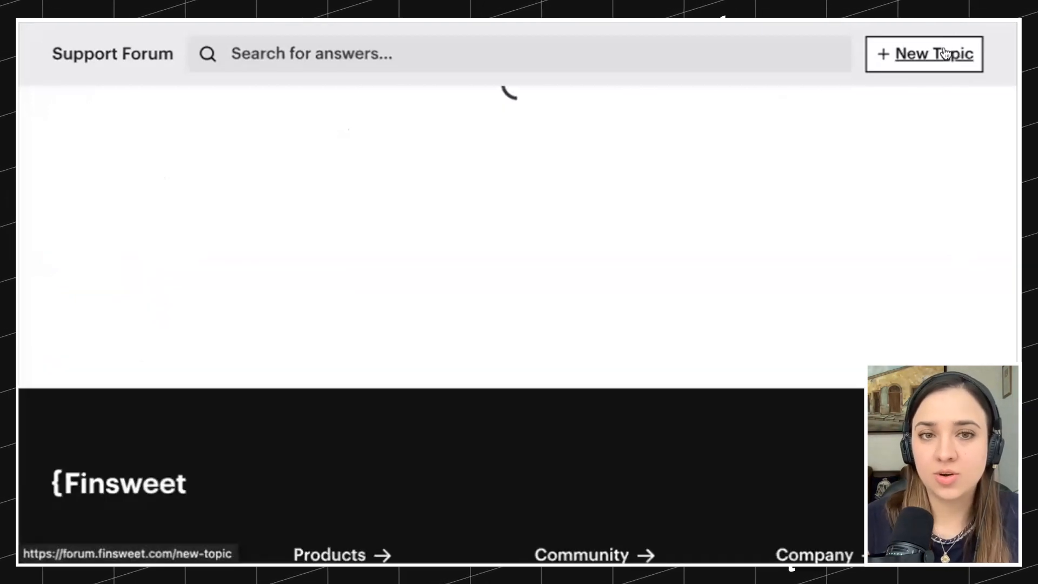
pyautogui.click(924, 53)
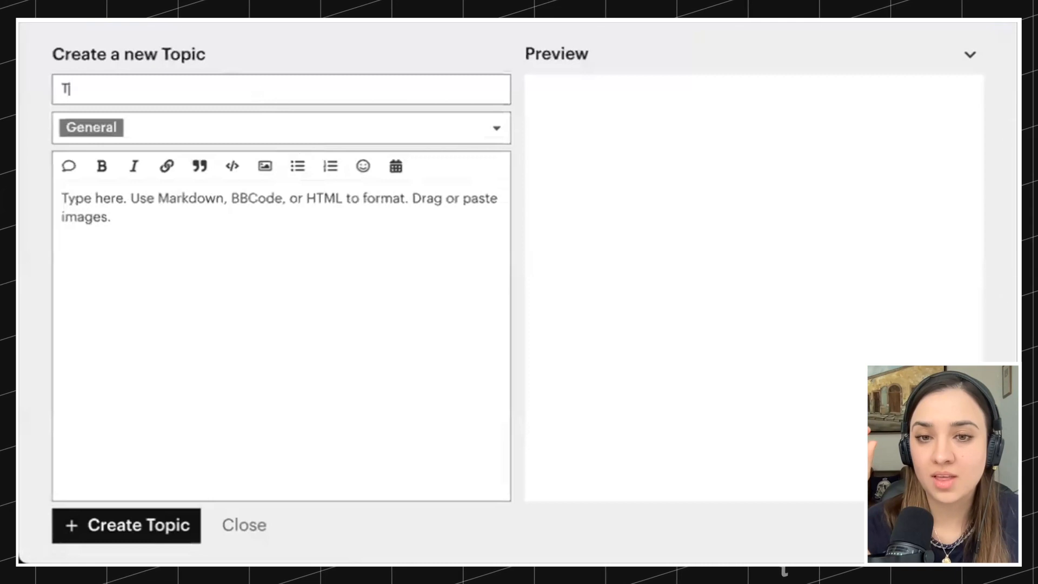
pyautogui.write('his is the')
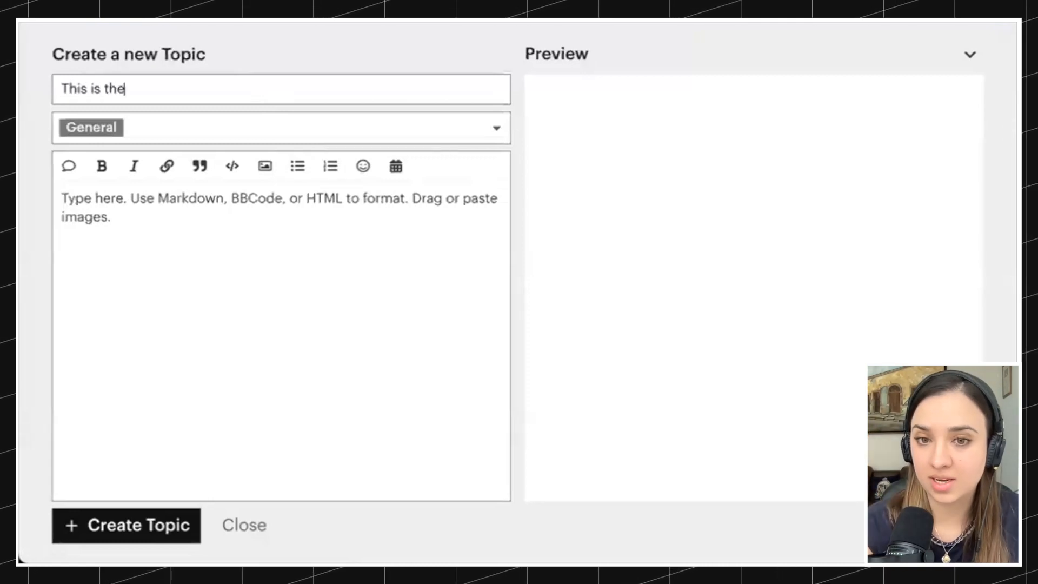
pyautogui.write('title')
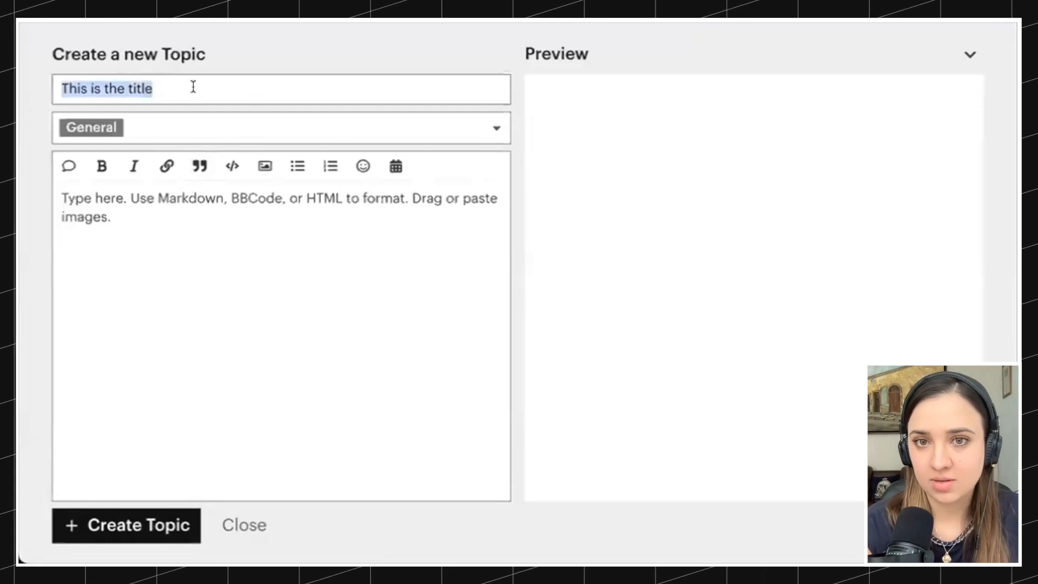
pyautogui.write('Rendering')
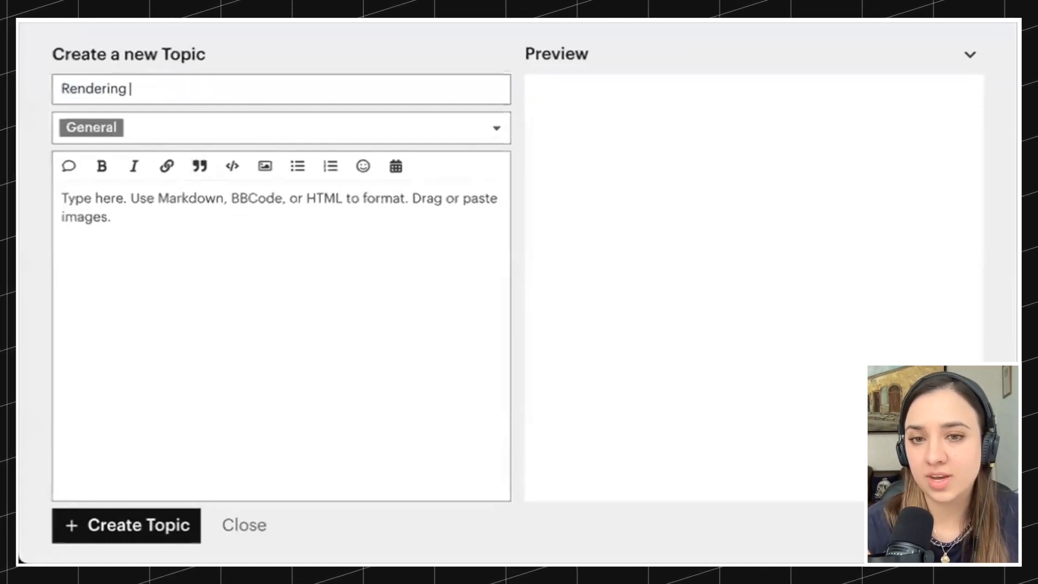
pyautogui.write('something')
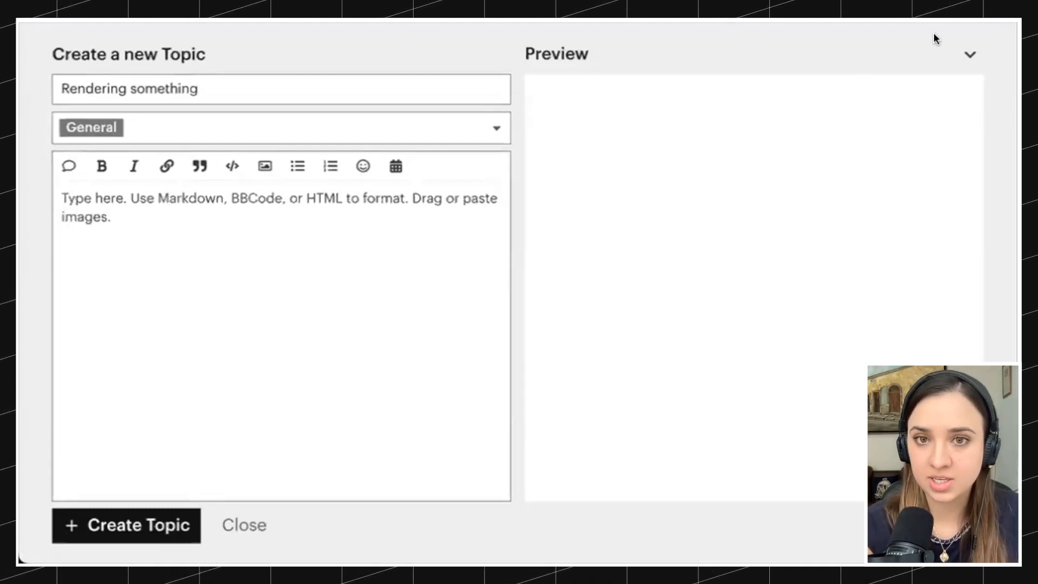
pyautogui.click(244, 525)
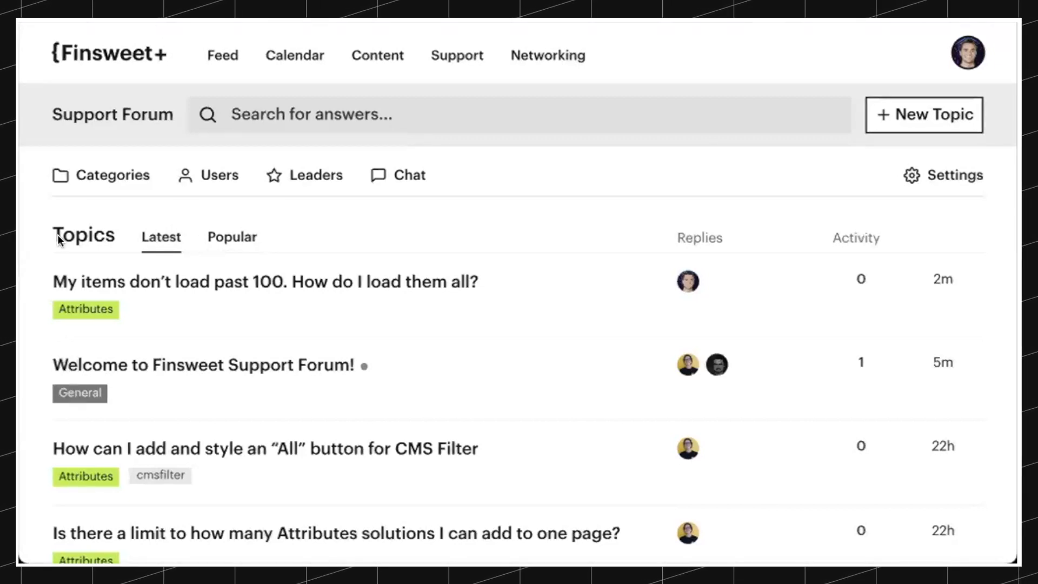
pyautogui.moveTo(672, 229)
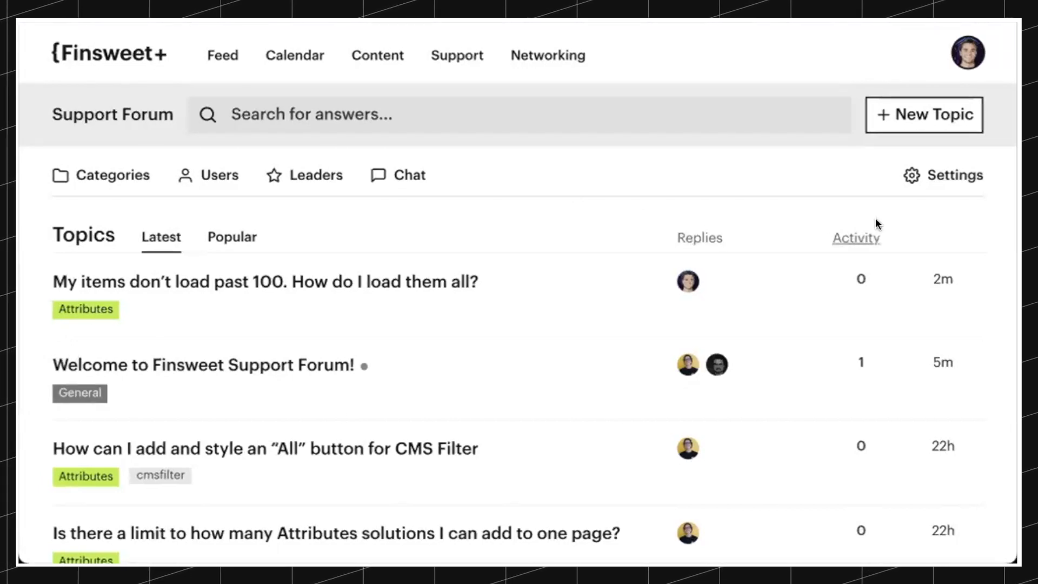
pyautogui.moveTo(944, 239)
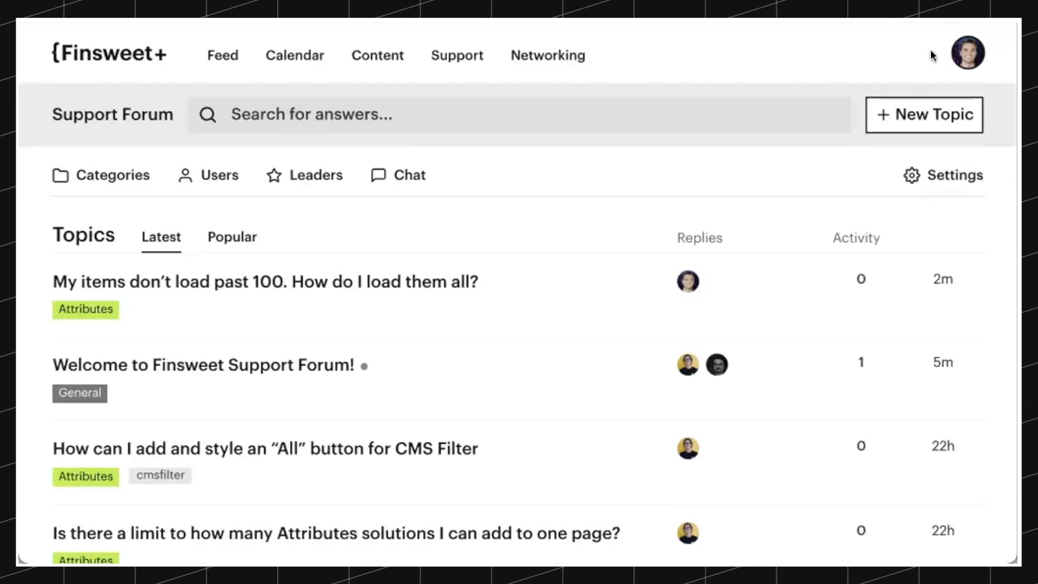
pyautogui.moveTo(923, 54)
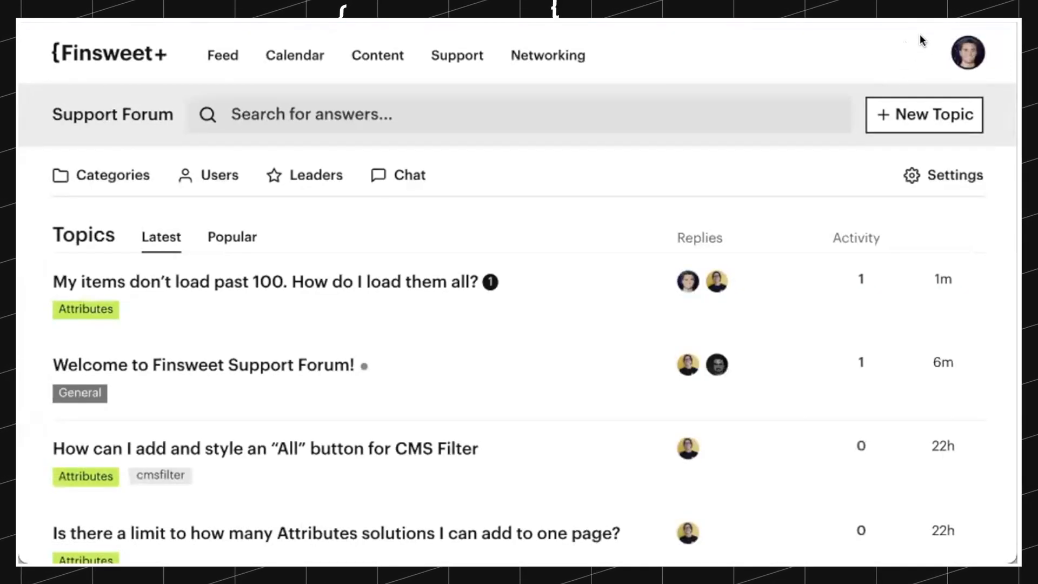
pyautogui.moveTo(113, 175)
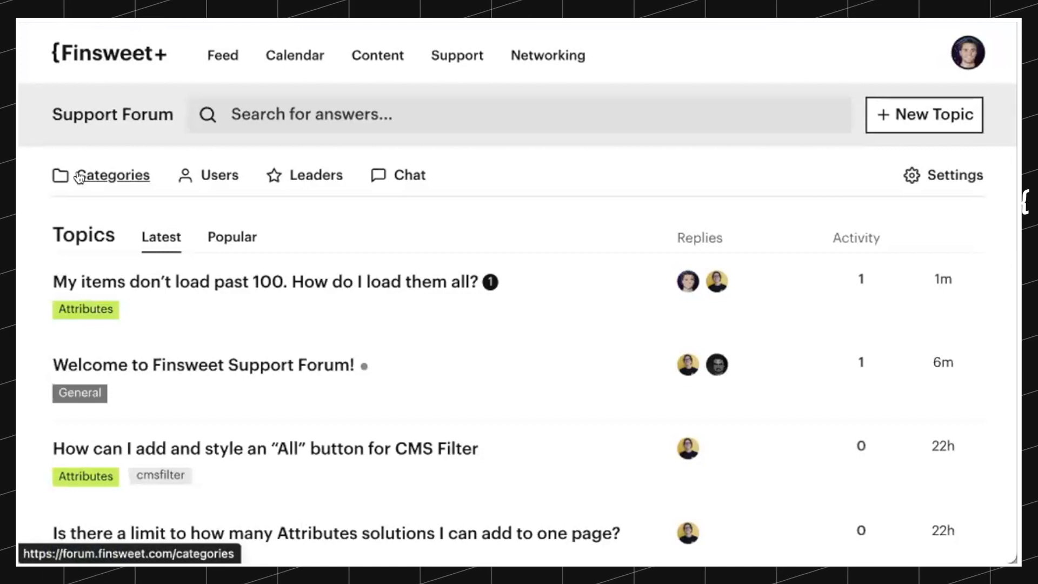
pyautogui.moveTo(218, 175)
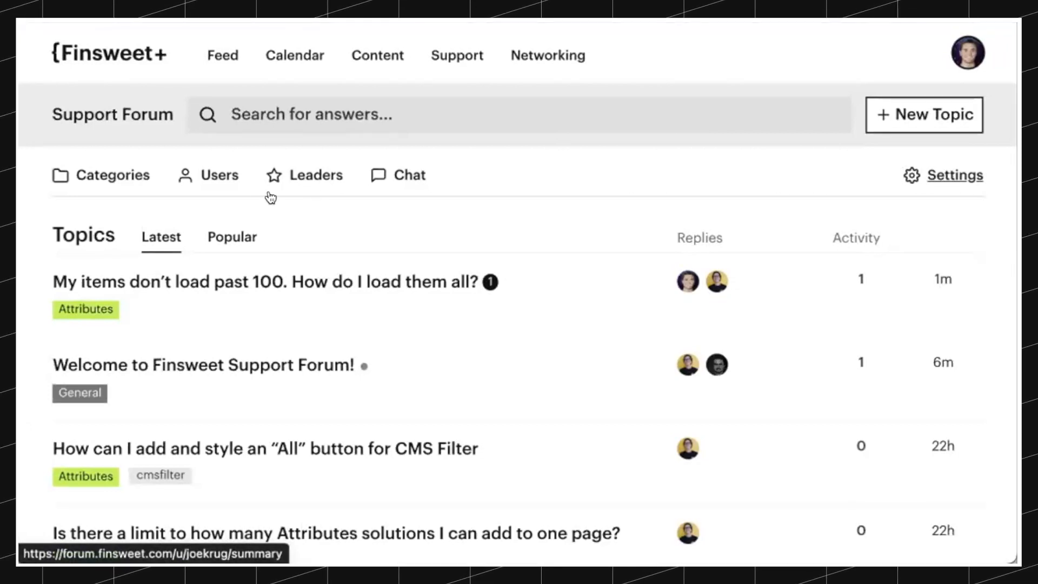
# - Open the Users directory listing members' likes, topics and replies
pyautogui.click(219, 174)
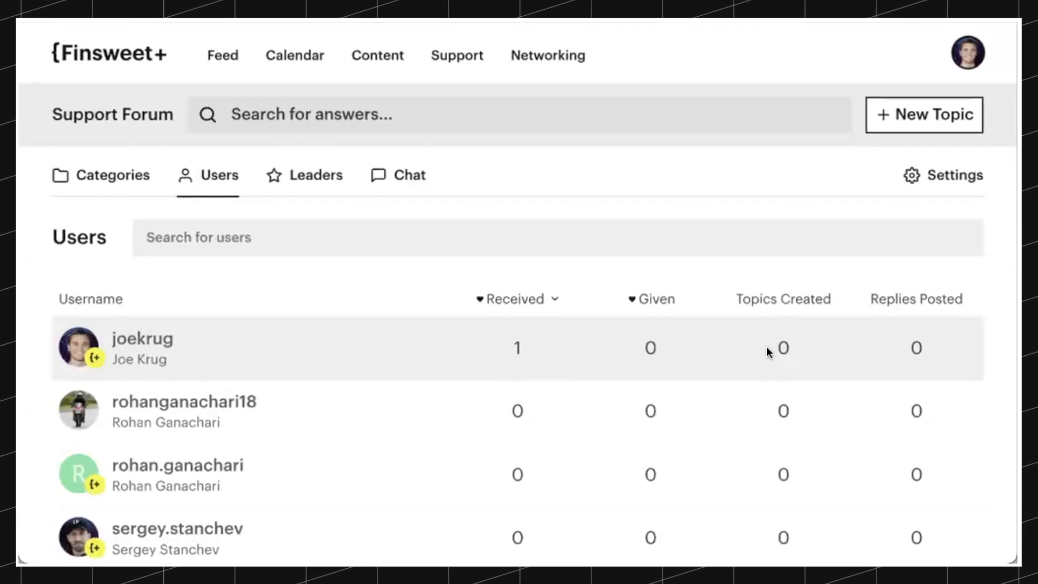
pyautogui.moveTo(775, 384)
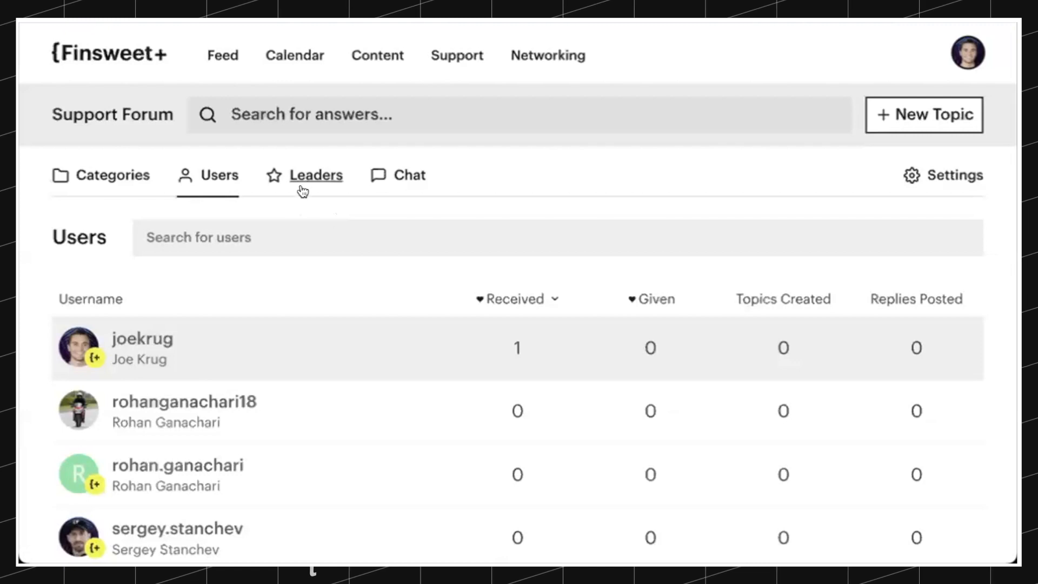
pyautogui.click(316, 174)
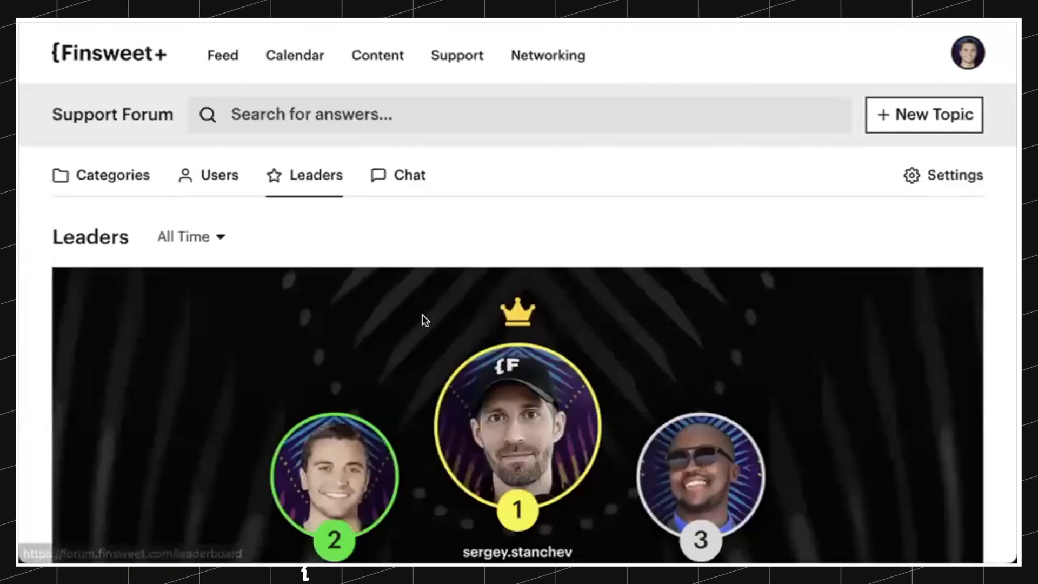
pyautogui.scroll(-3)
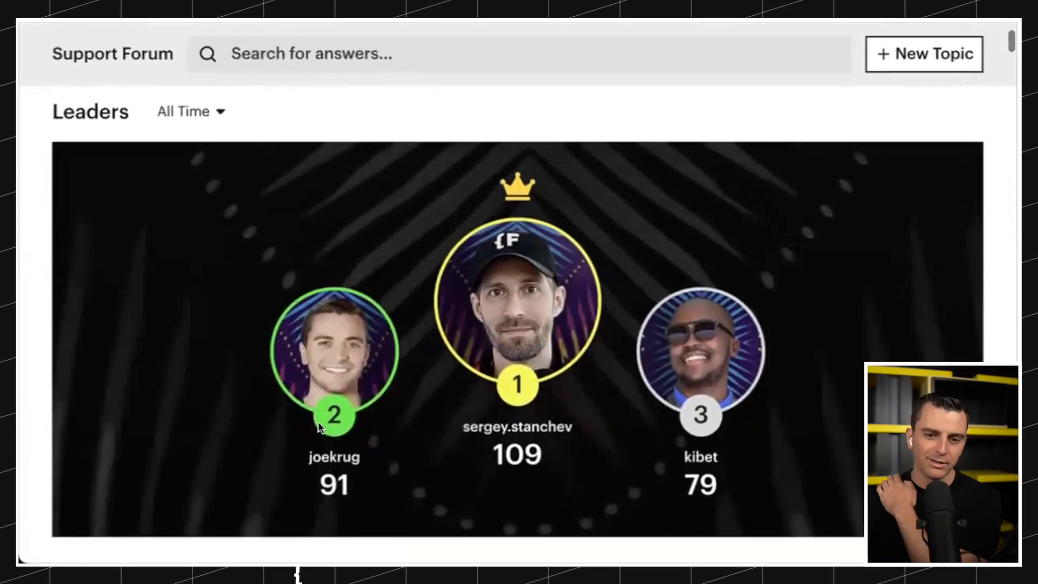
pyautogui.moveTo(612, 277)
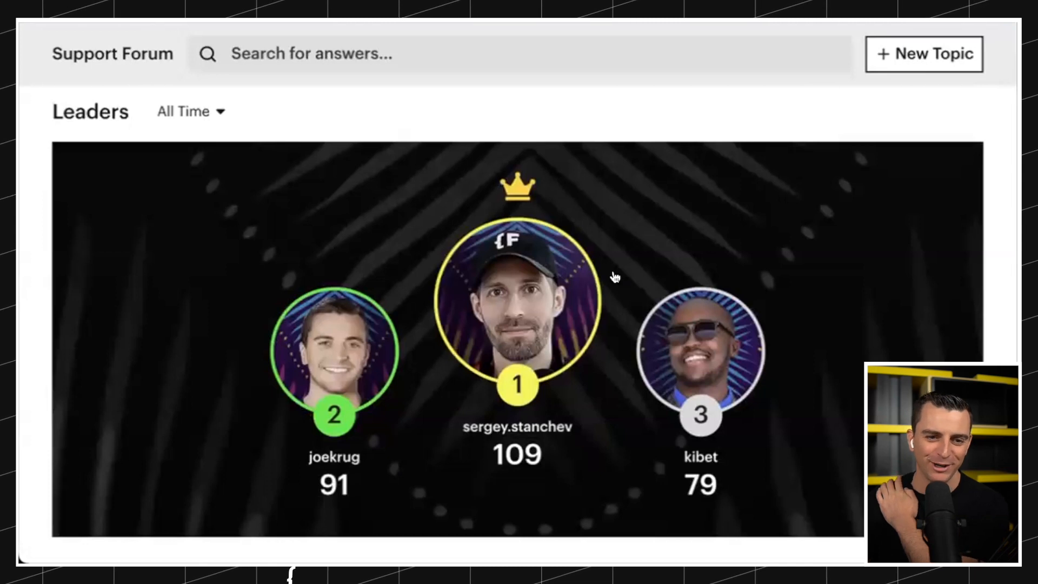
pyautogui.scroll(-3)
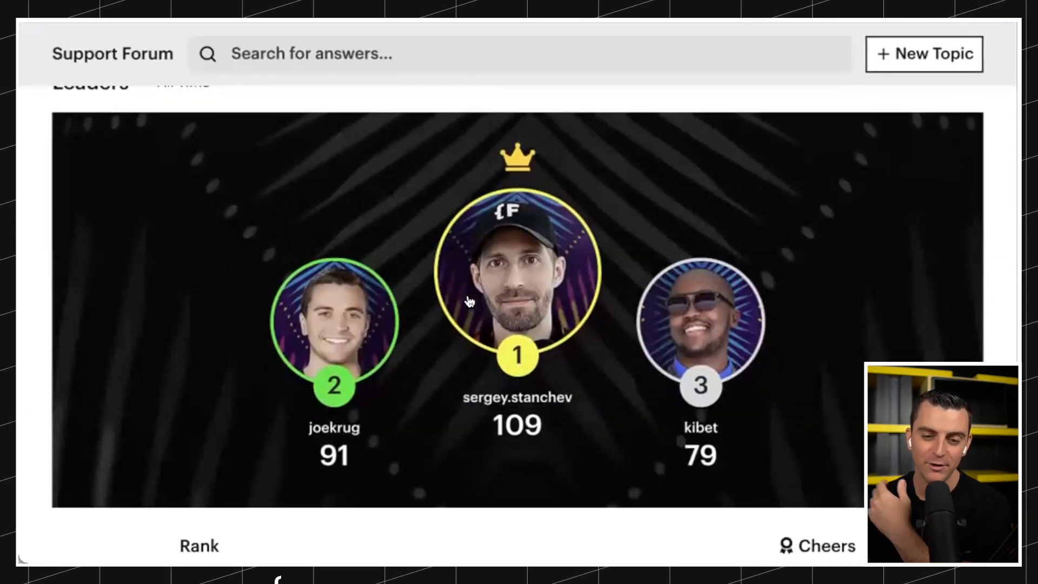
pyautogui.scroll(-3)
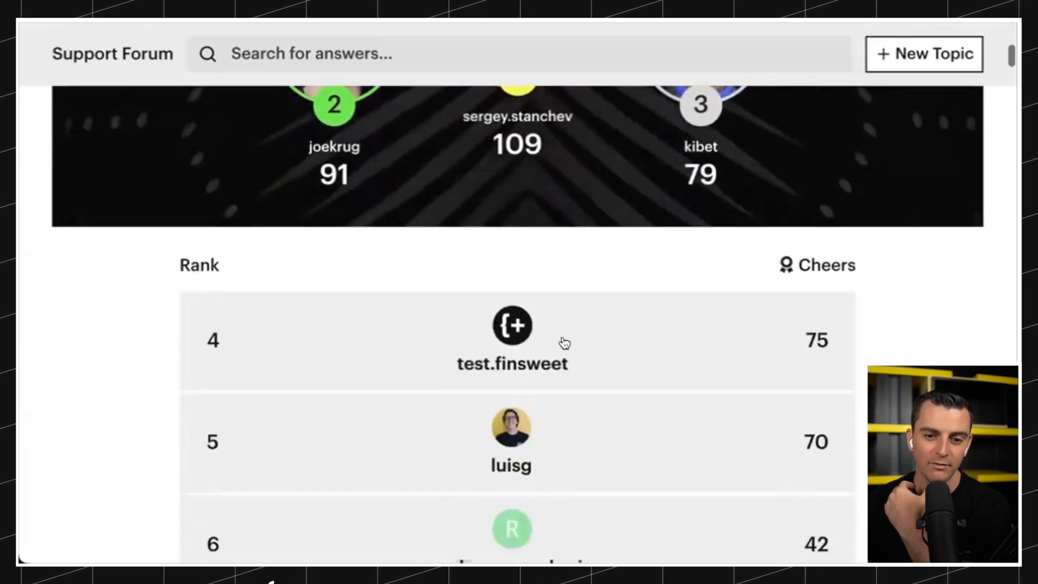
pyautogui.scroll(-3)
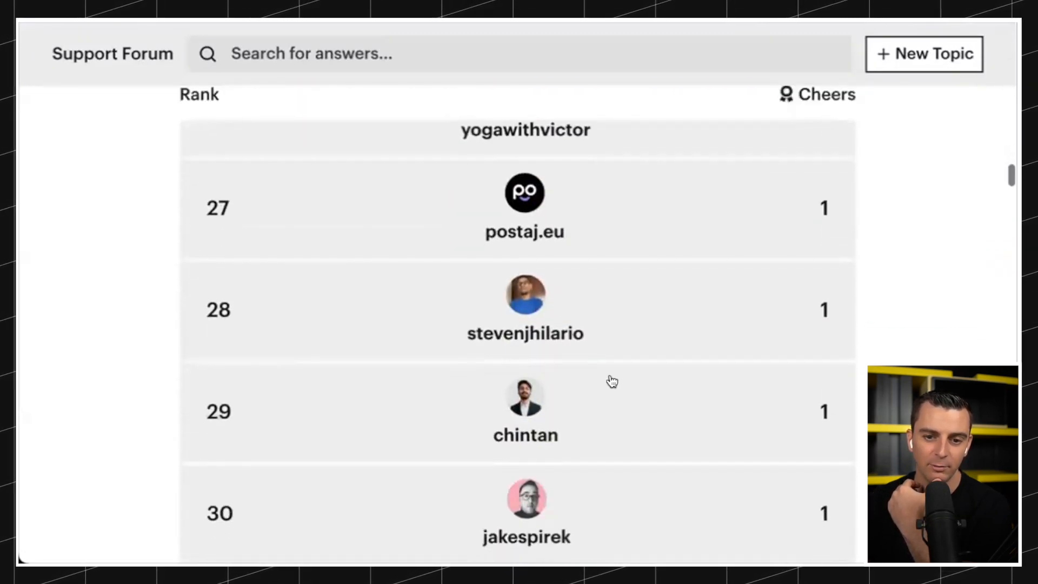
pyautogui.scroll(3)
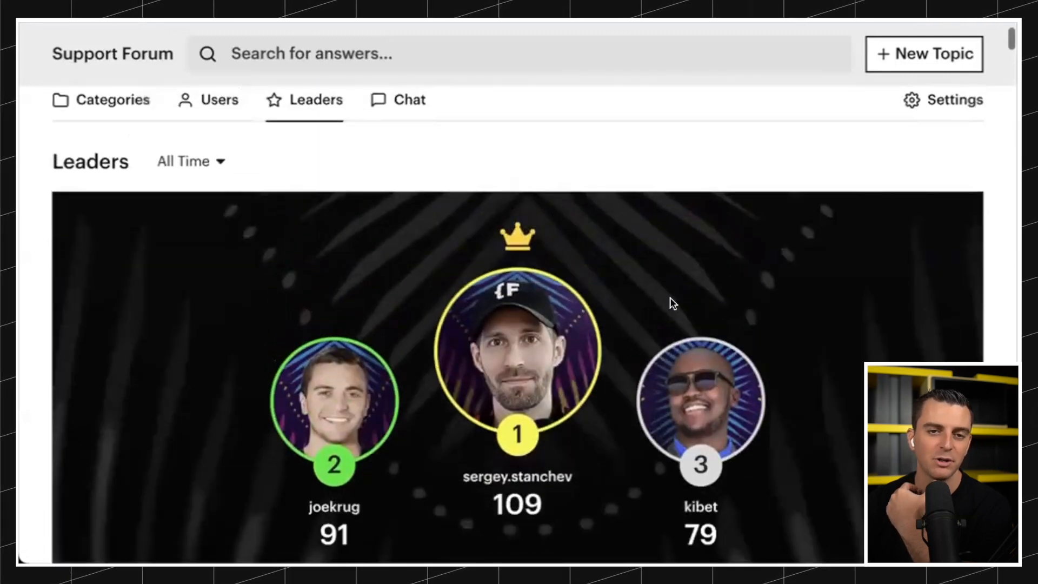
pyautogui.scroll(3)
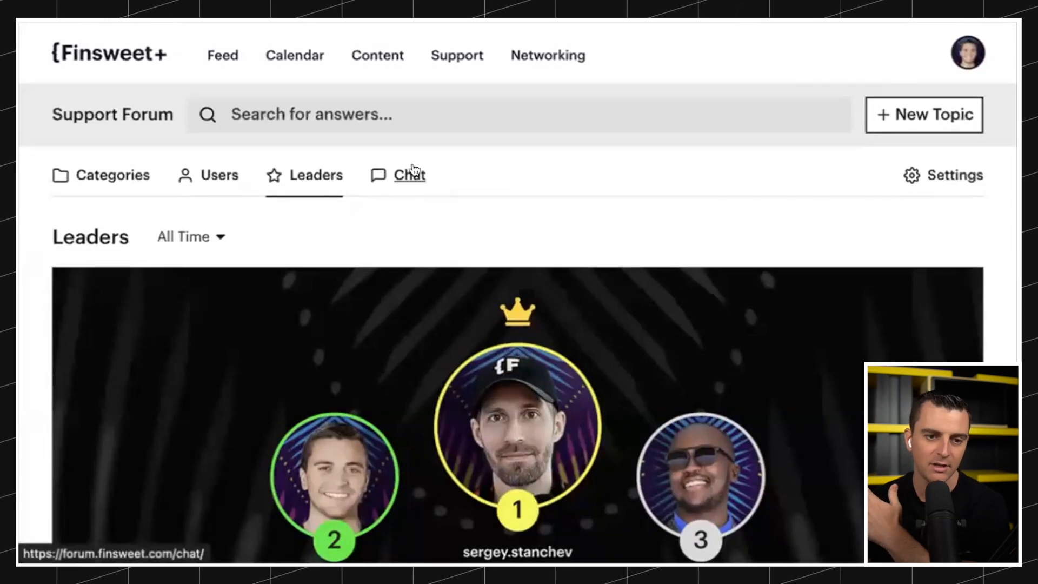
pyautogui.moveTo(409, 175)
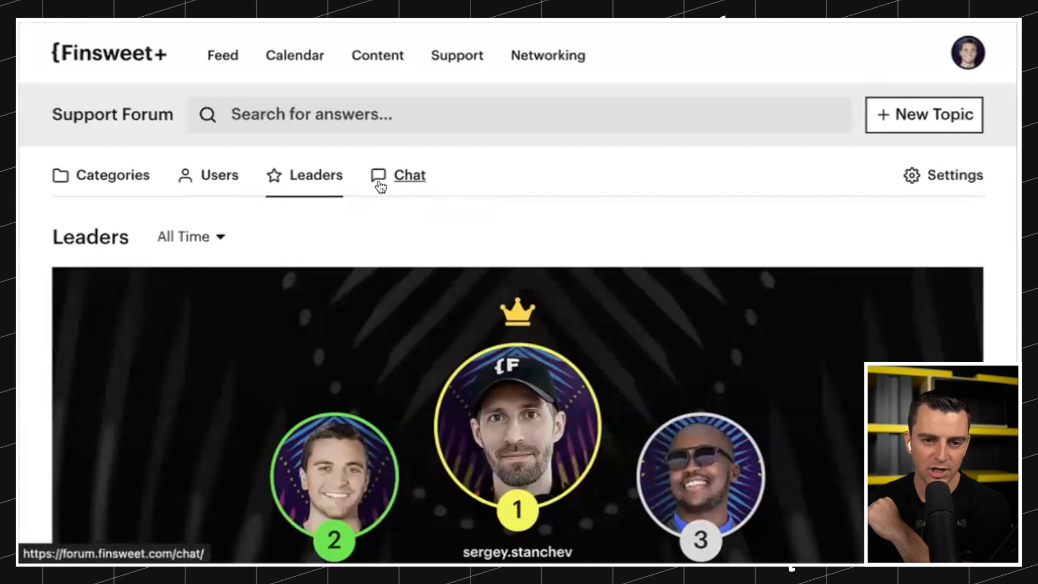
pyautogui.click(954, 176)
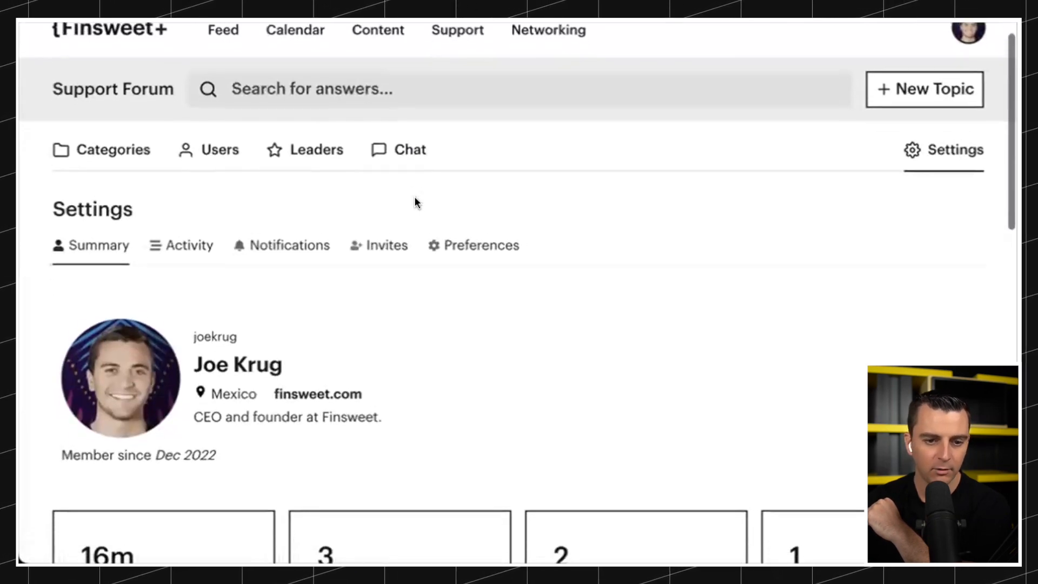
# - View your forum notifications, then switch to Joe Krug's Preferences with Account, Profile and Emails
pyautogui.scroll(-3)
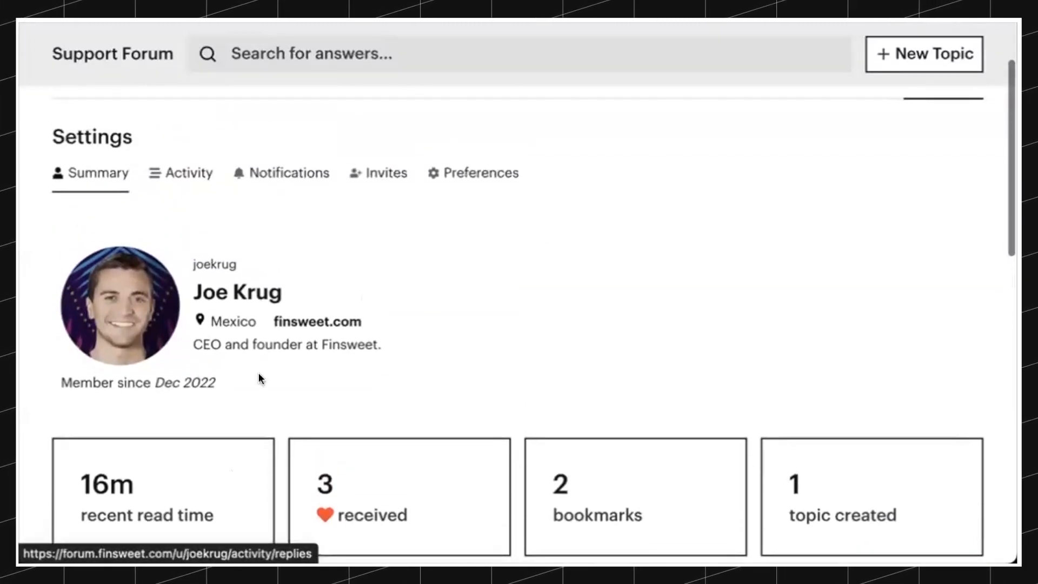
pyautogui.click(189, 173)
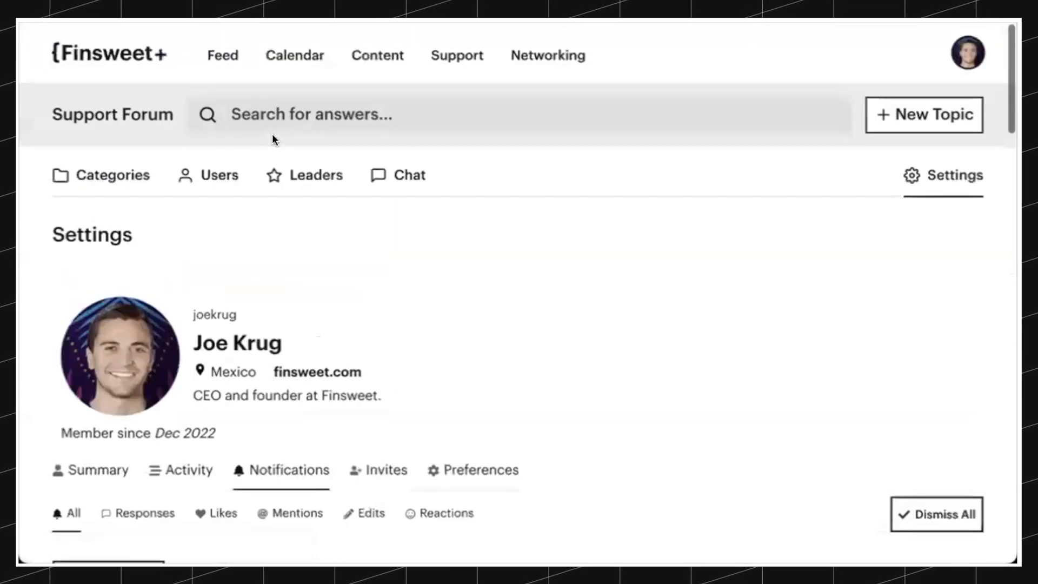
pyautogui.scroll(-3)
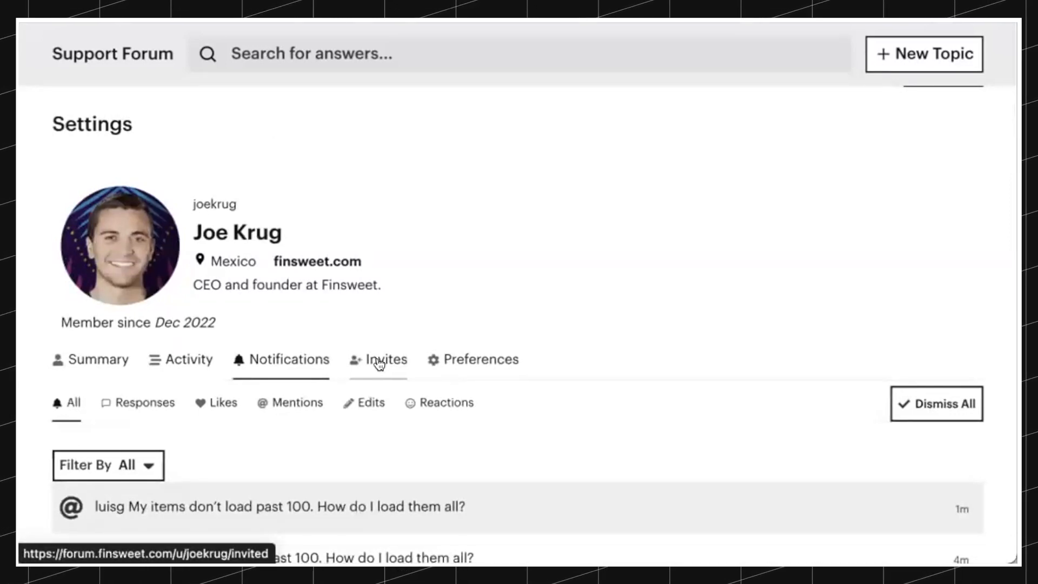
pyautogui.click(474, 360)
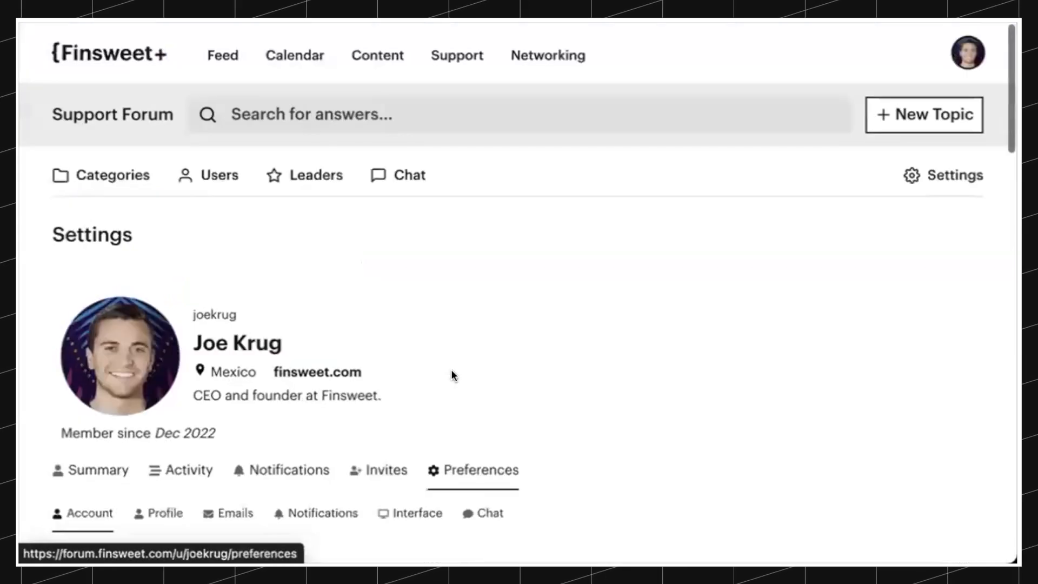
pyautogui.scroll(-3)
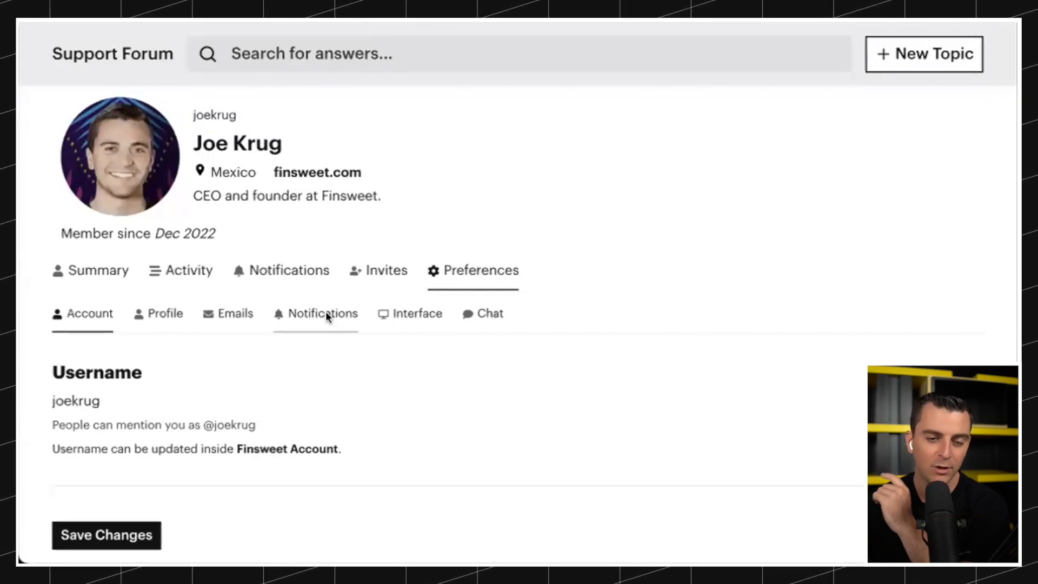
pyautogui.scroll(-3)
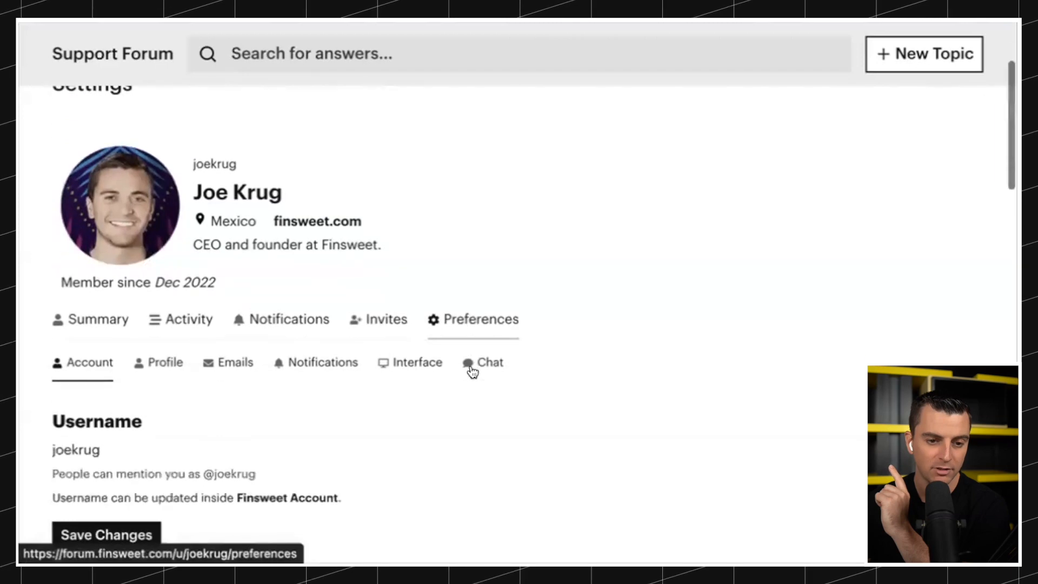
pyautogui.scroll(-3)
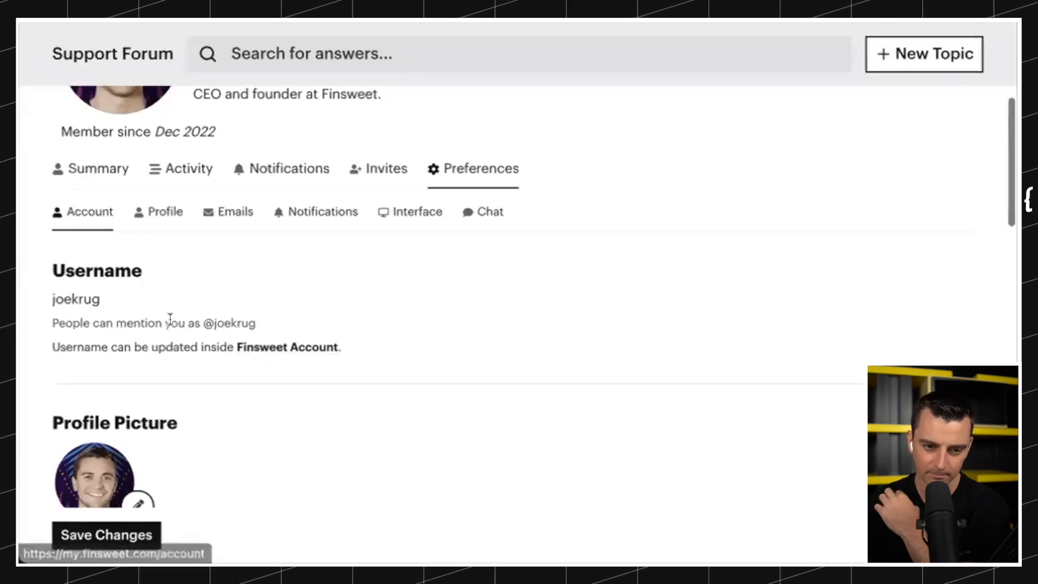
# - Scroll through the Email, Associated Accounts, Name and Export preference sections
pyautogui.scroll(-3)
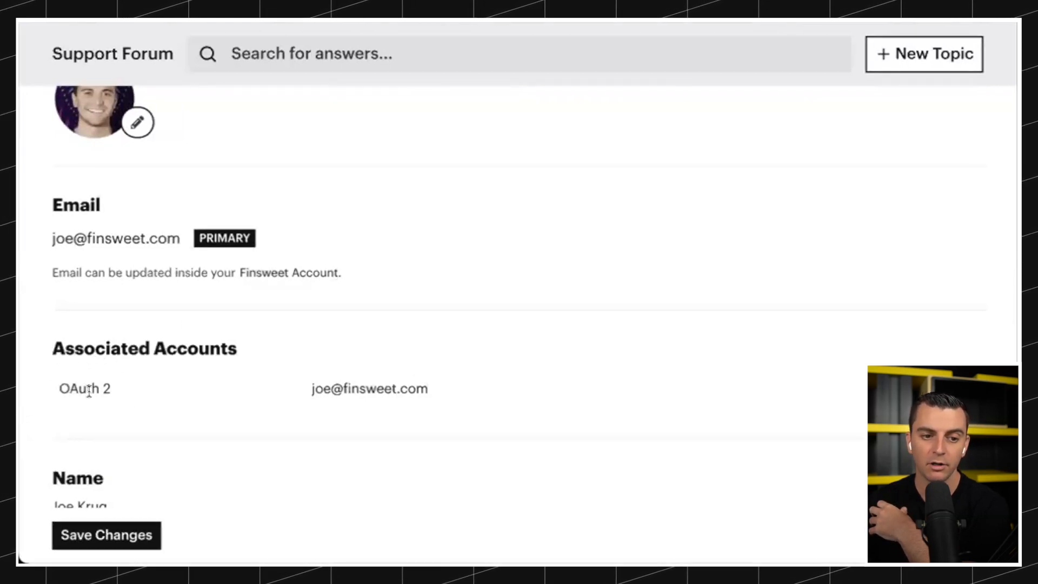
pyautogui.scroll(-3)
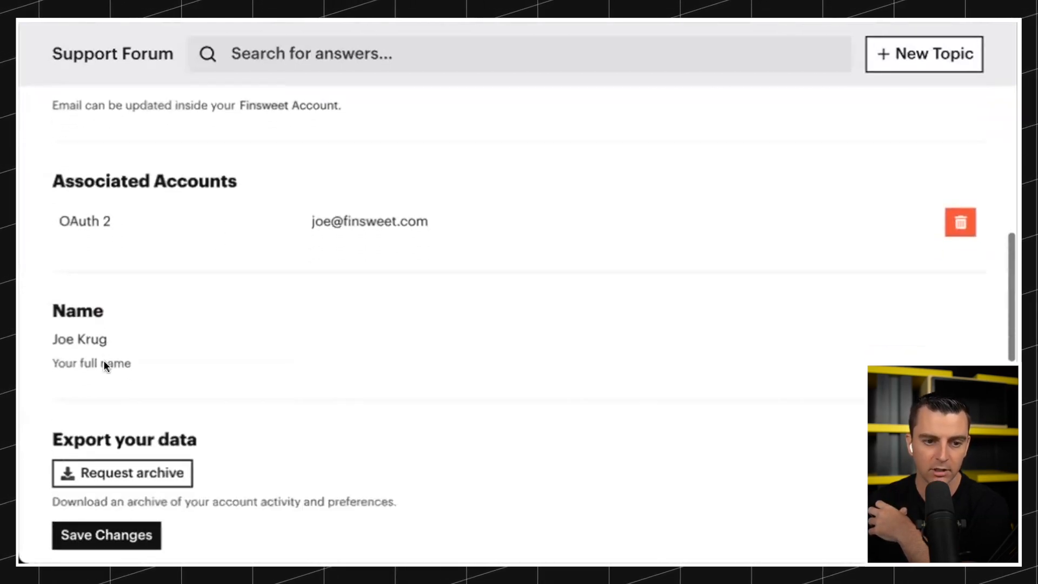
pyautogui.scroll(-3)
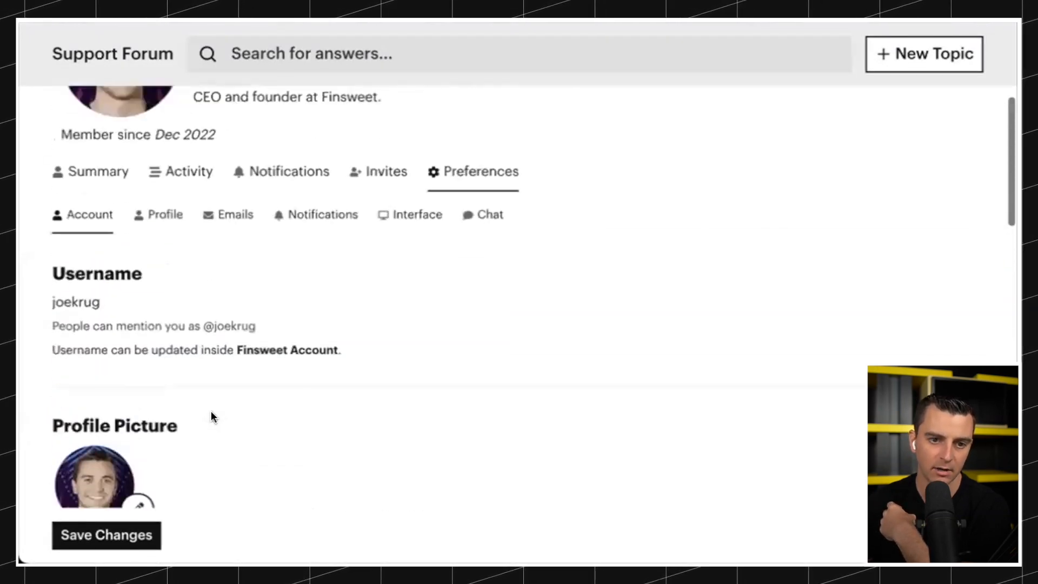
pyautogui.scroll(3)
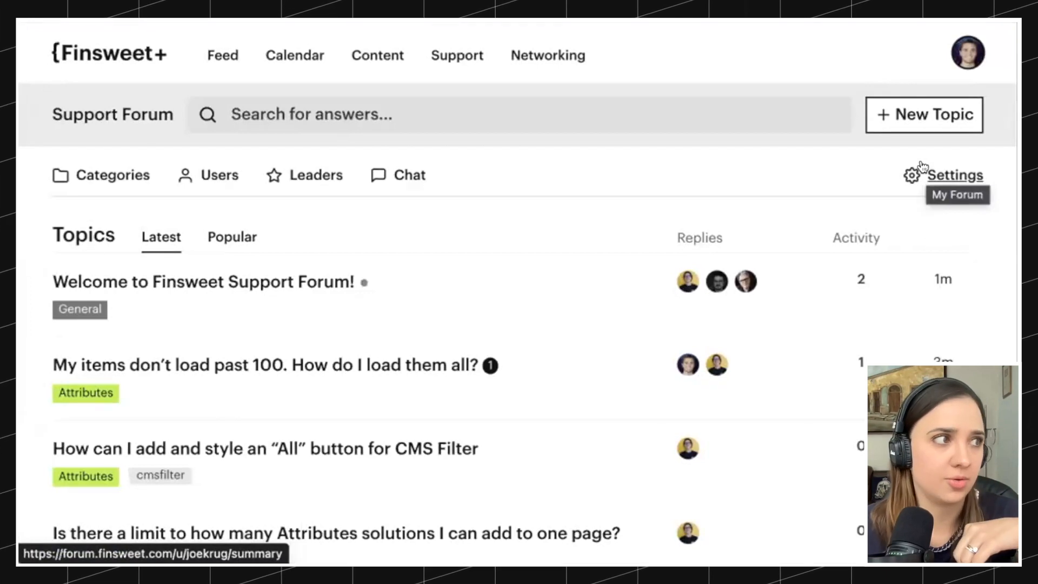
pyautogui.moveTo(814, 160)
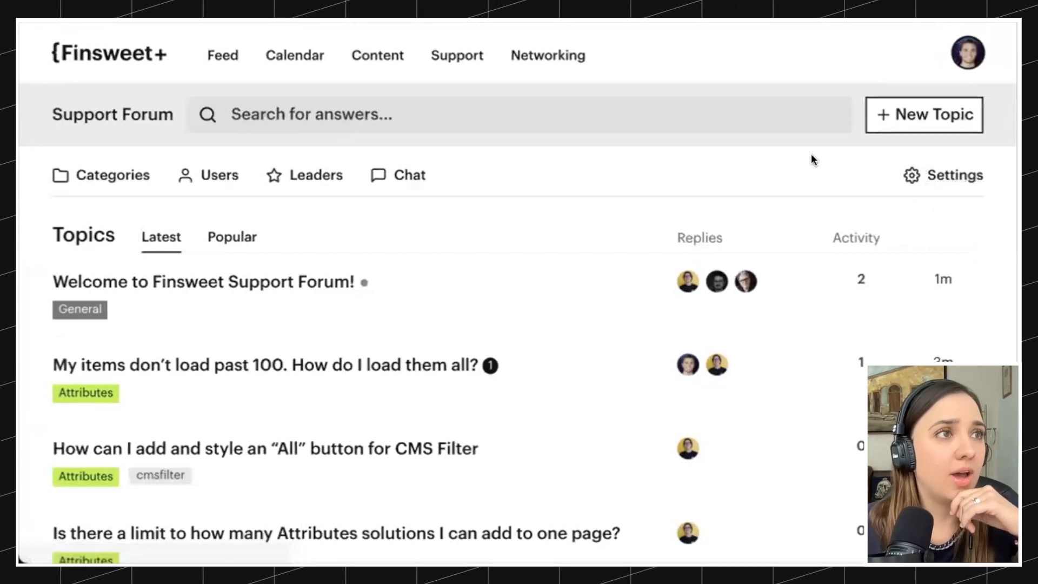
# - Search the forum for 'is there' to find the Attributes limit topic
pyautogui.click(312, 114)
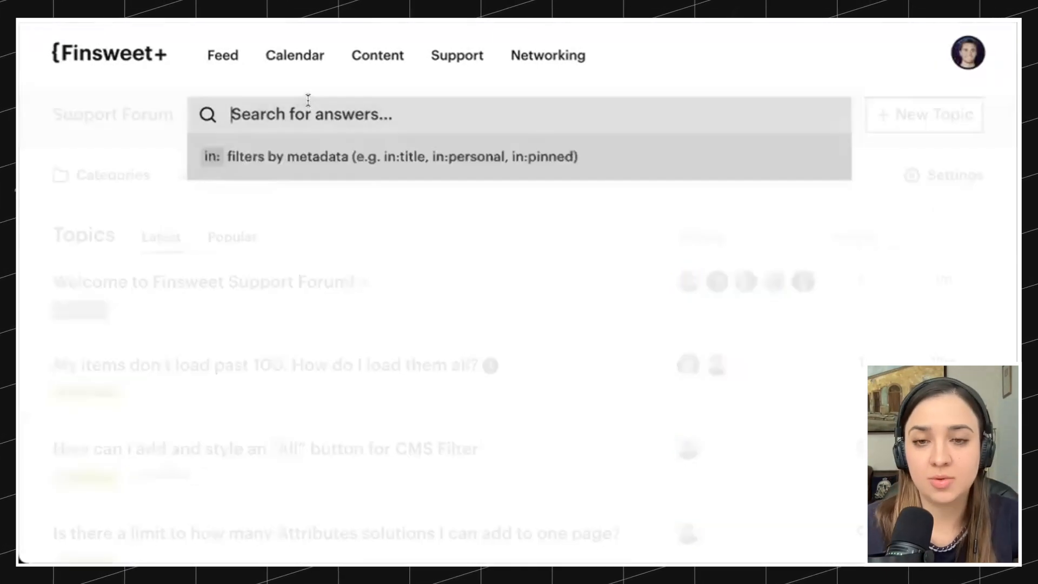
pyautogui.write('is there a limi')
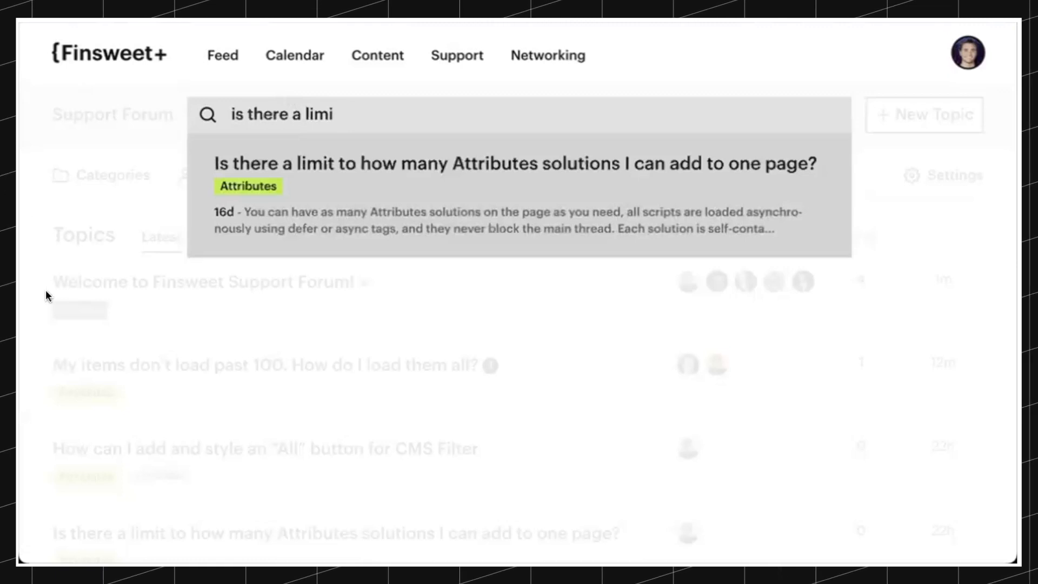
pyautogui.moveTo(150, 174)
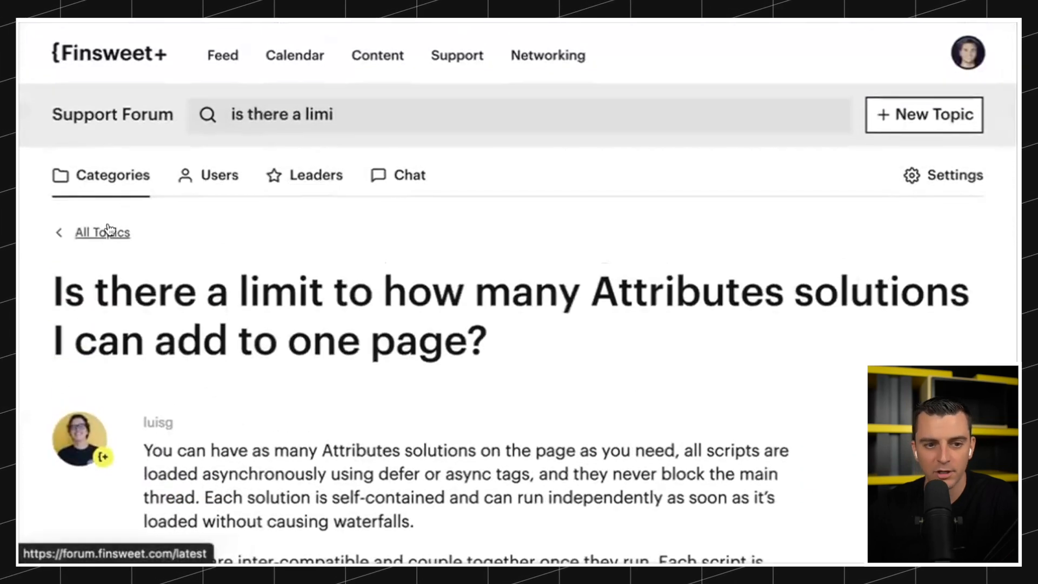
# - Return to All Topics and scroll to the end, reaching the ARIA attributes question
pyautogui.click(102, 232)
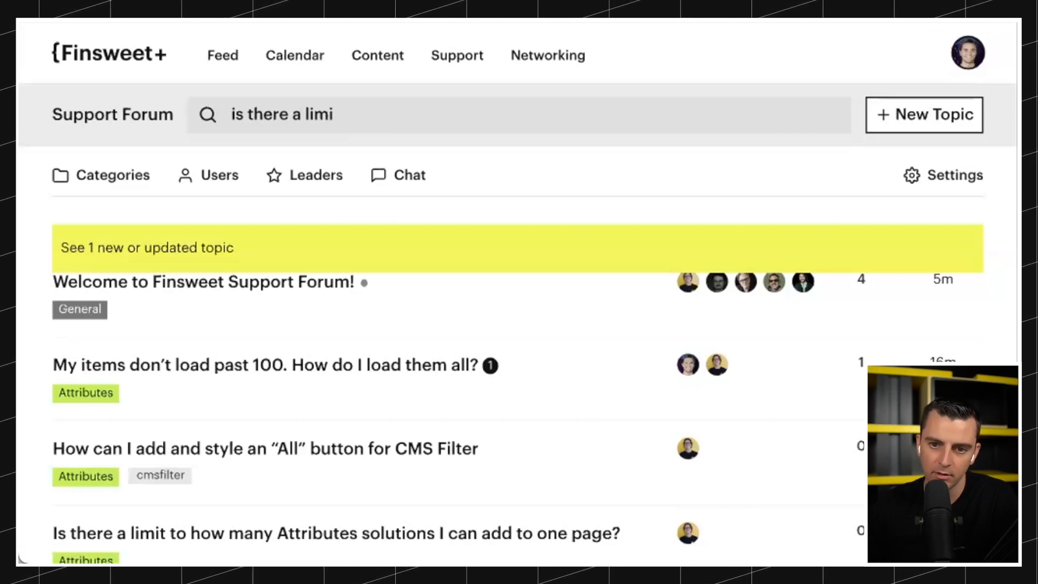
pyautogui.moveTo(704, 255)
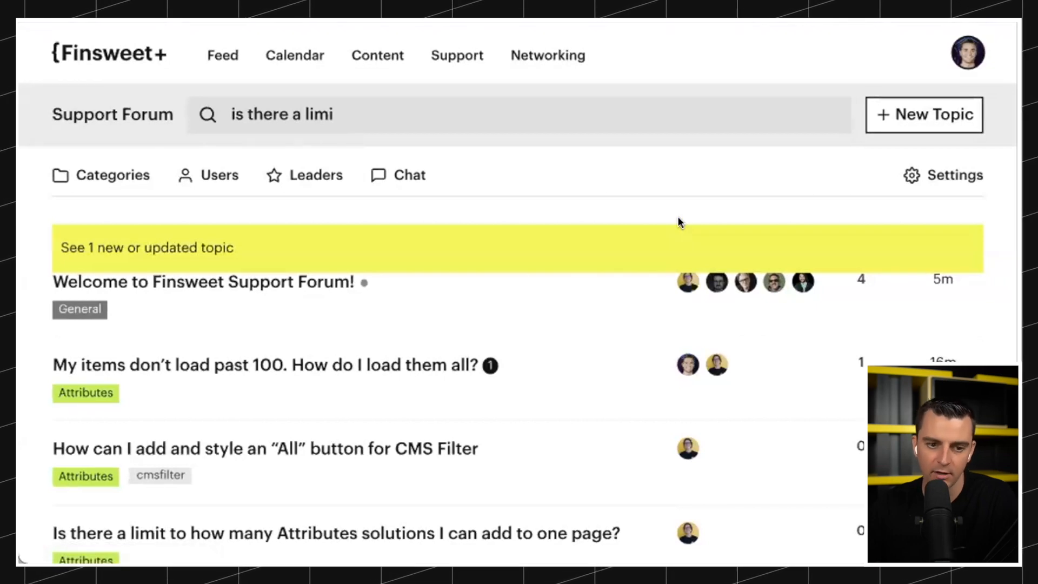
pyautogui.scroll(-3)
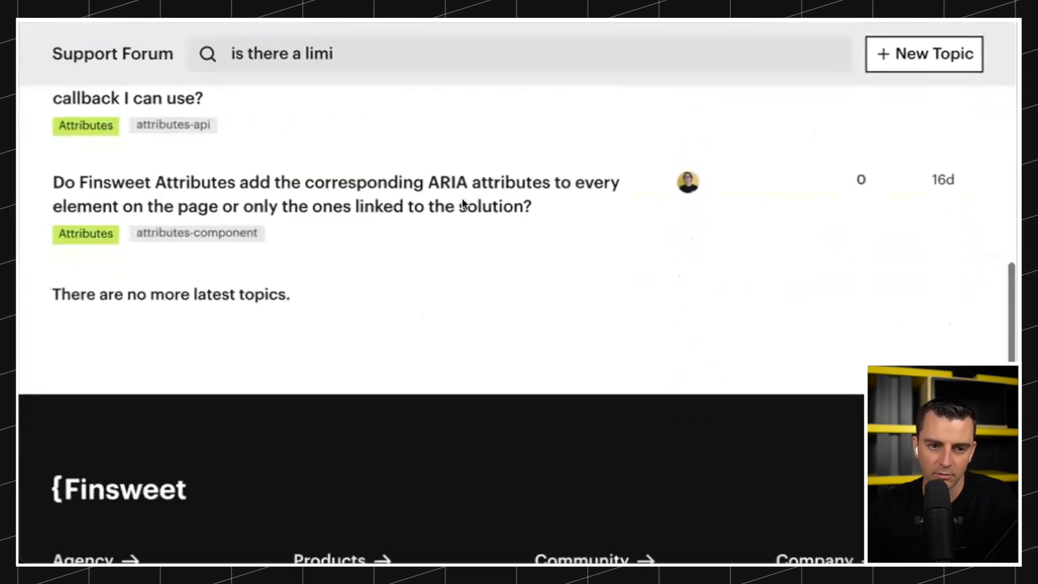